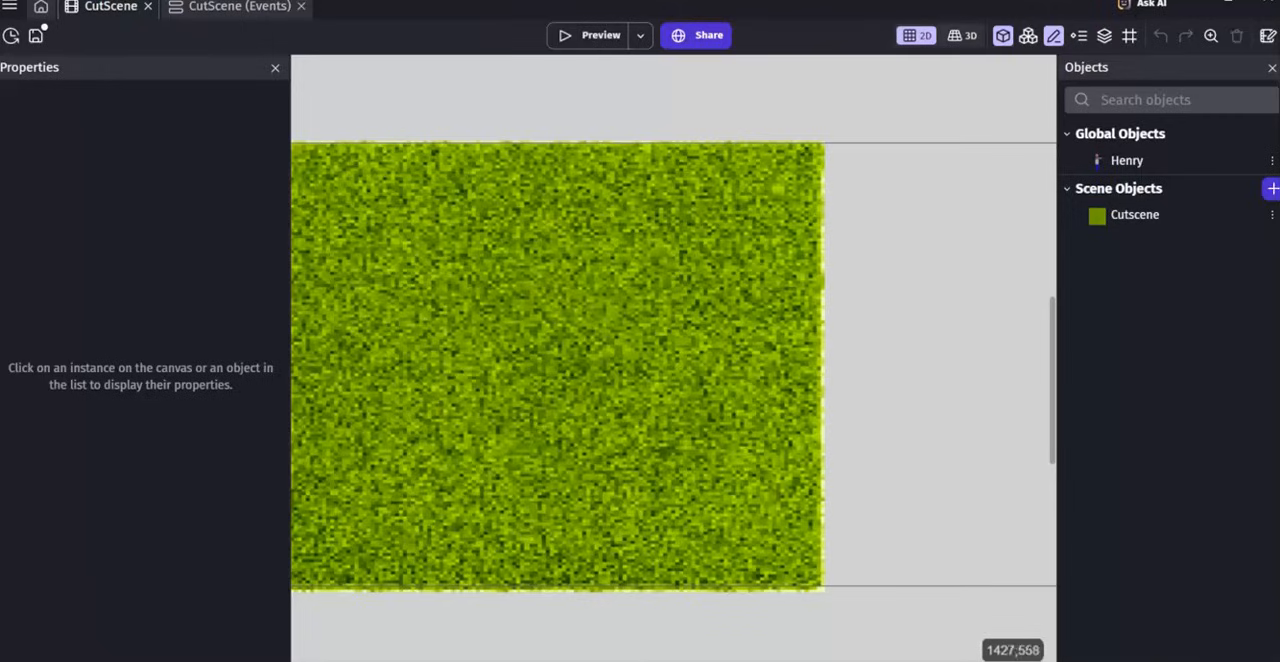
pyautogui.moveTo(1182, 424)
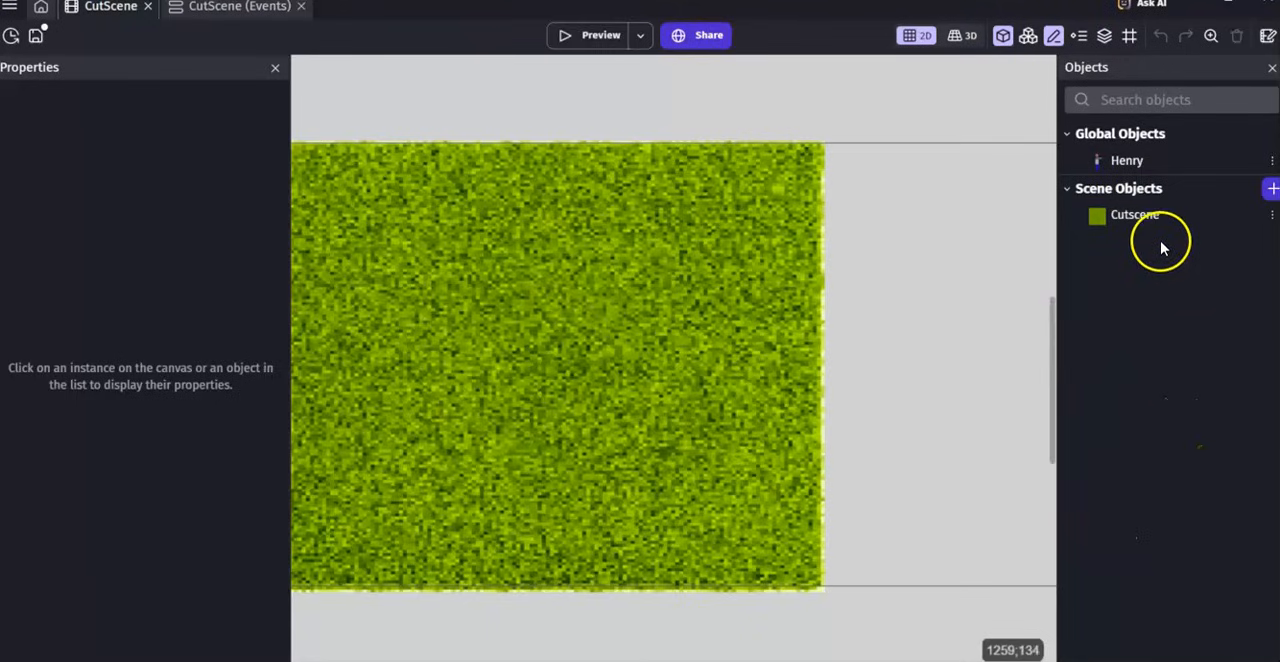
pyautogui.moveTo(945, 36)
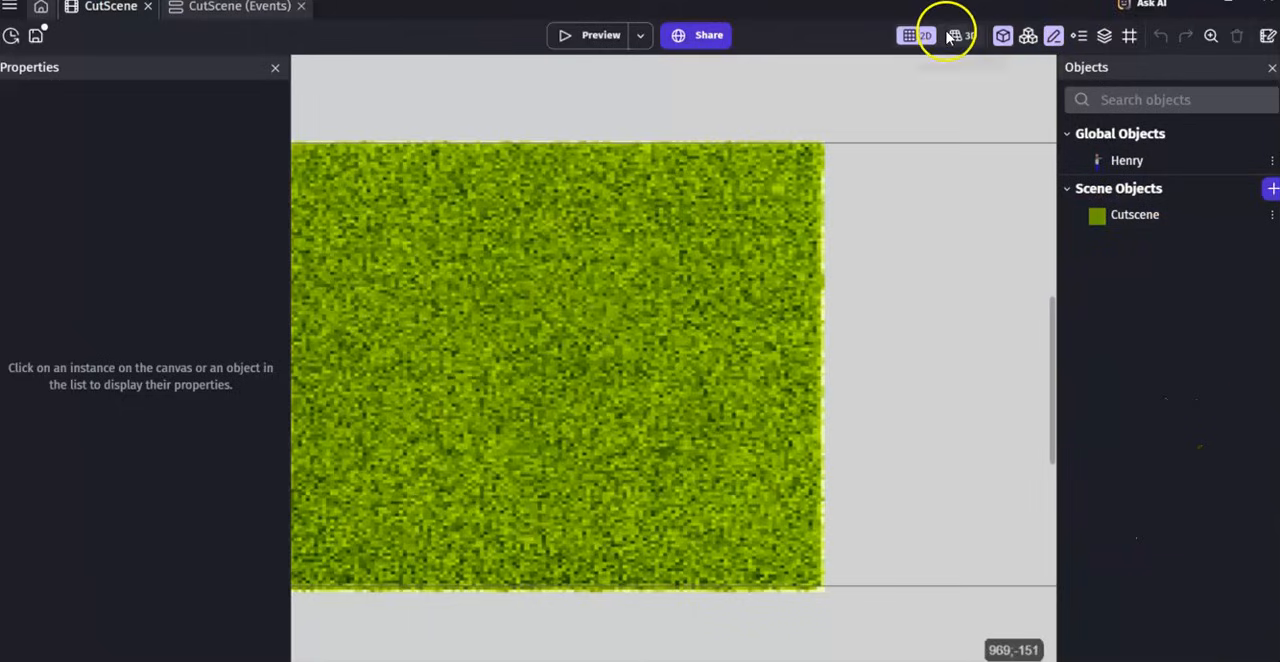
# Toggle the CutScene scene editor into the 3D view
pyautogui.click(963, 35)
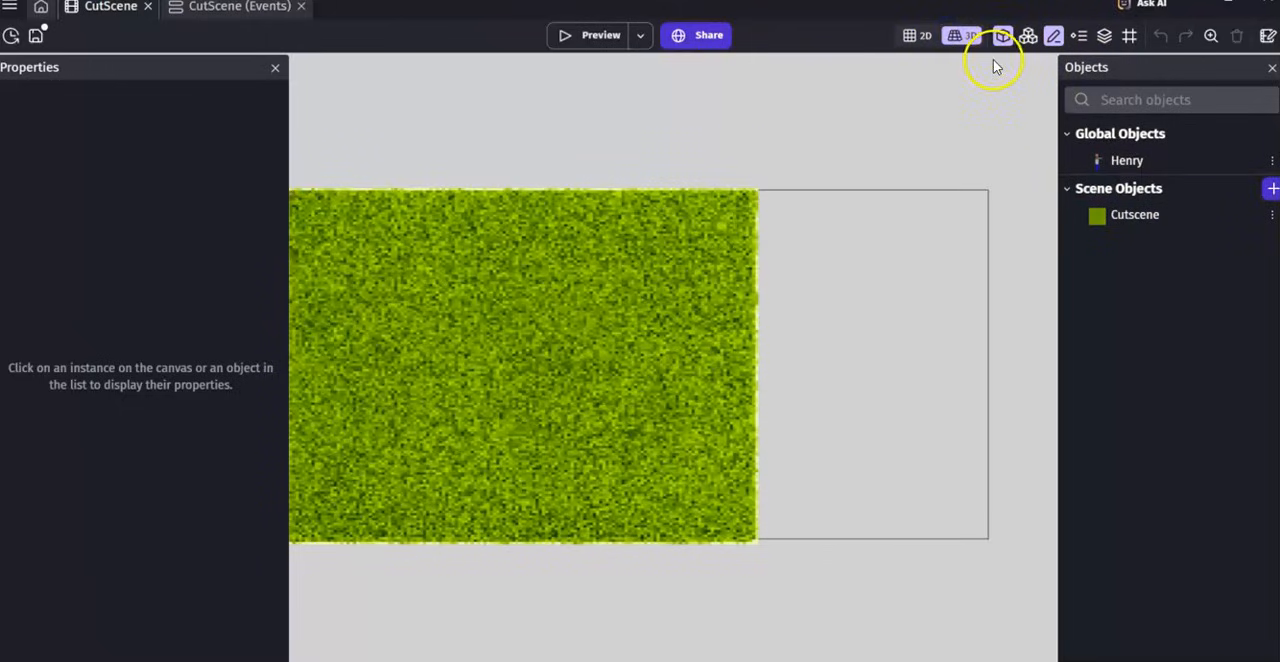
# Begin creating a new scene object from the Scene Objects panel
pyautogui.click(1272, 188)
pyautogui.write('Box')
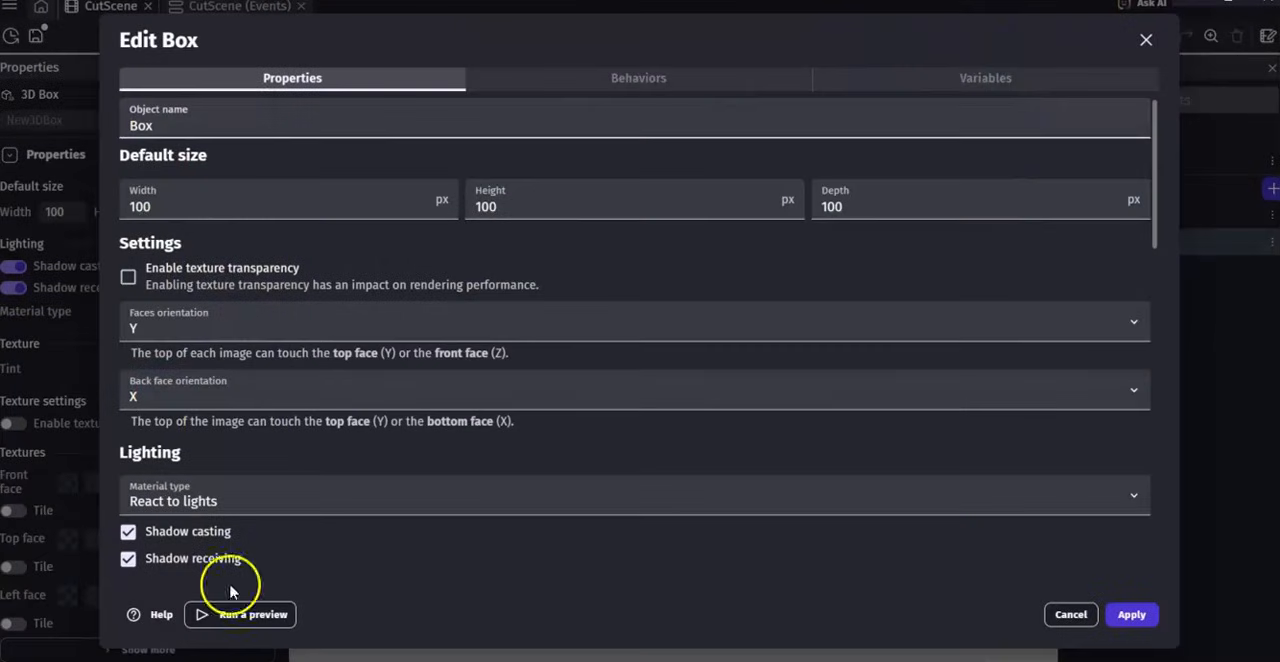
pyautogui.moveTo(138, 380)
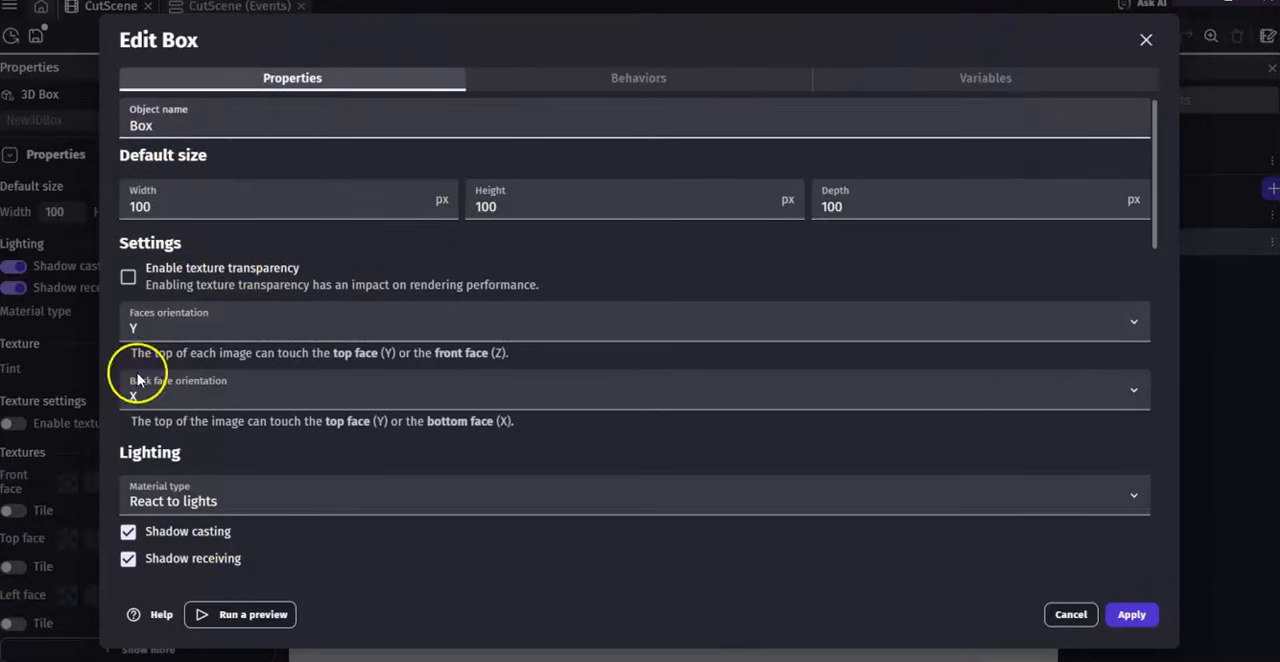
pyautogui.moveTo(987, 593)
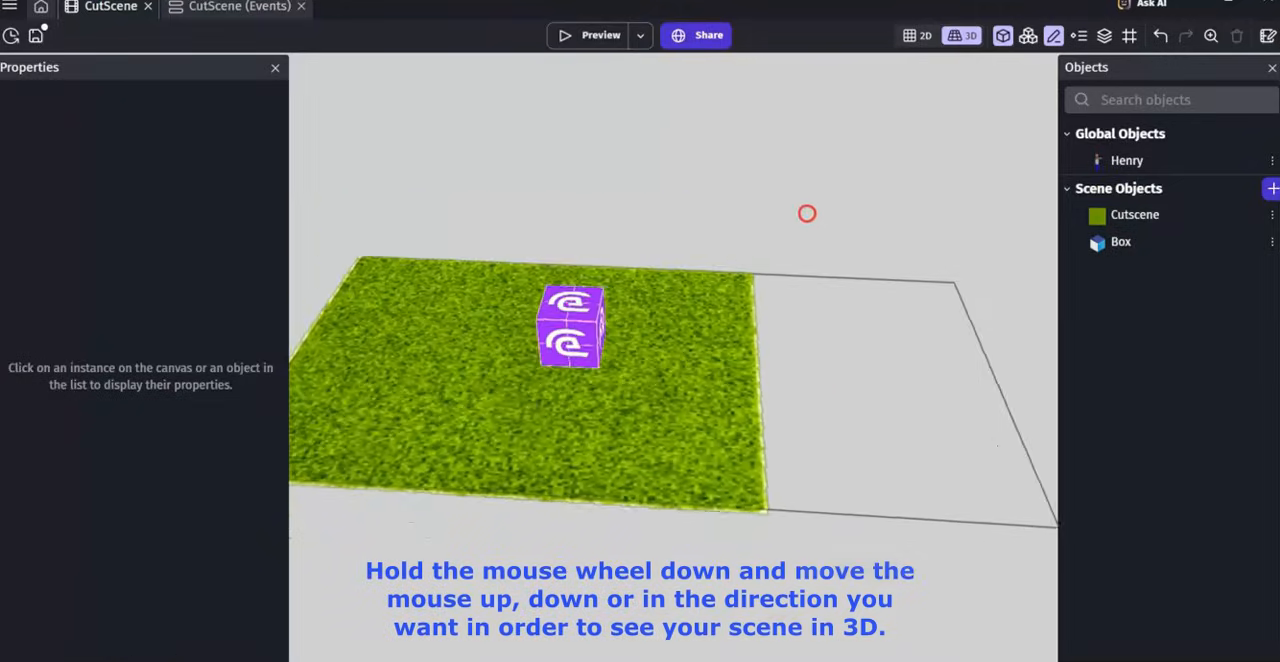
# Orbit the view, try rotating the box, then undo the rotation
pyautogui.moveTo(807, 213); pyautogui.dragTo(938, 507)
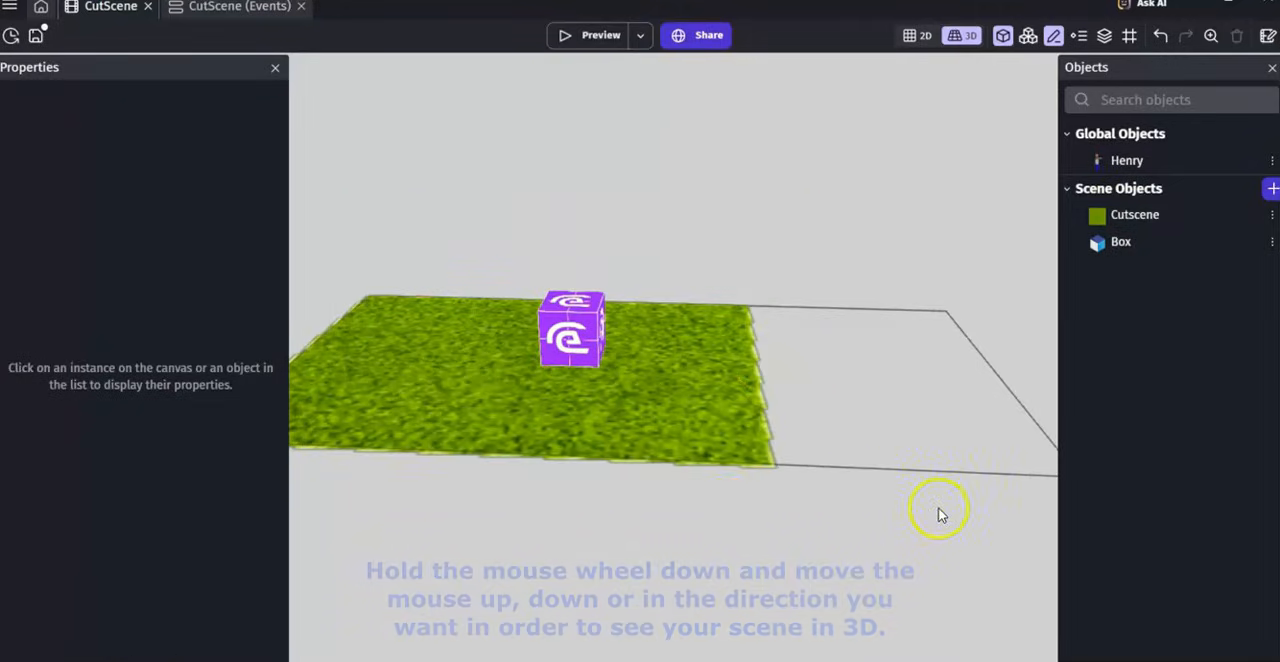
pyautogui.click(572, 330)
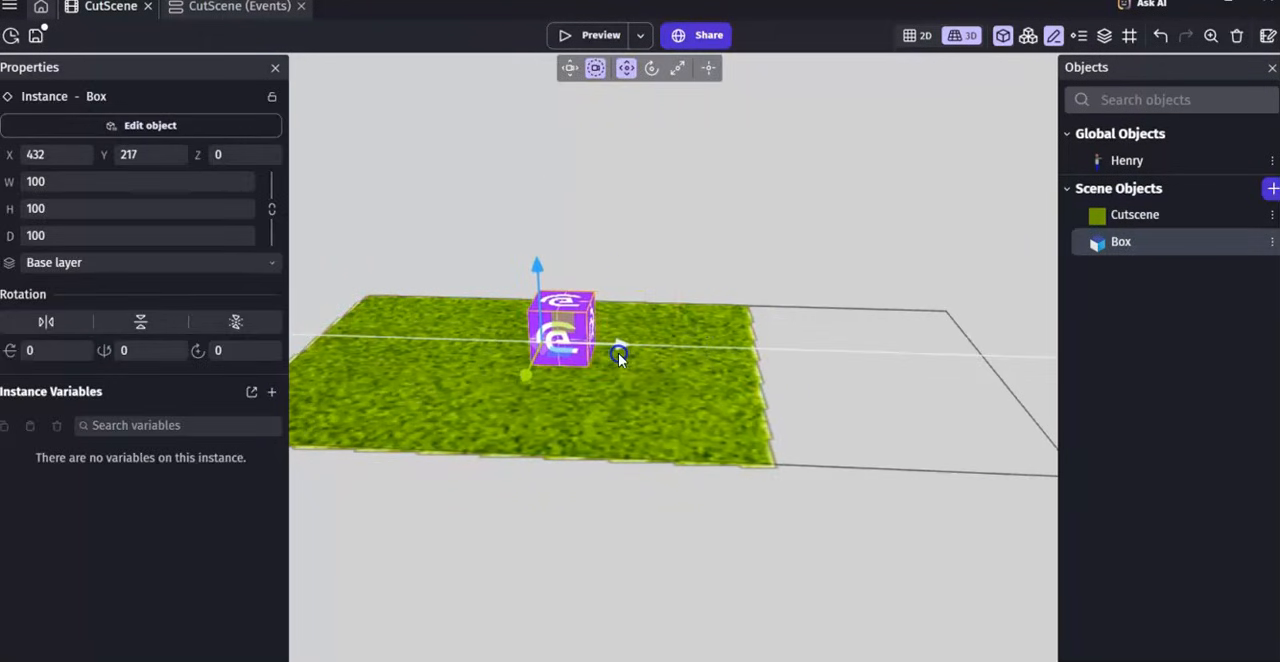
pyautogui.click(651, 67)
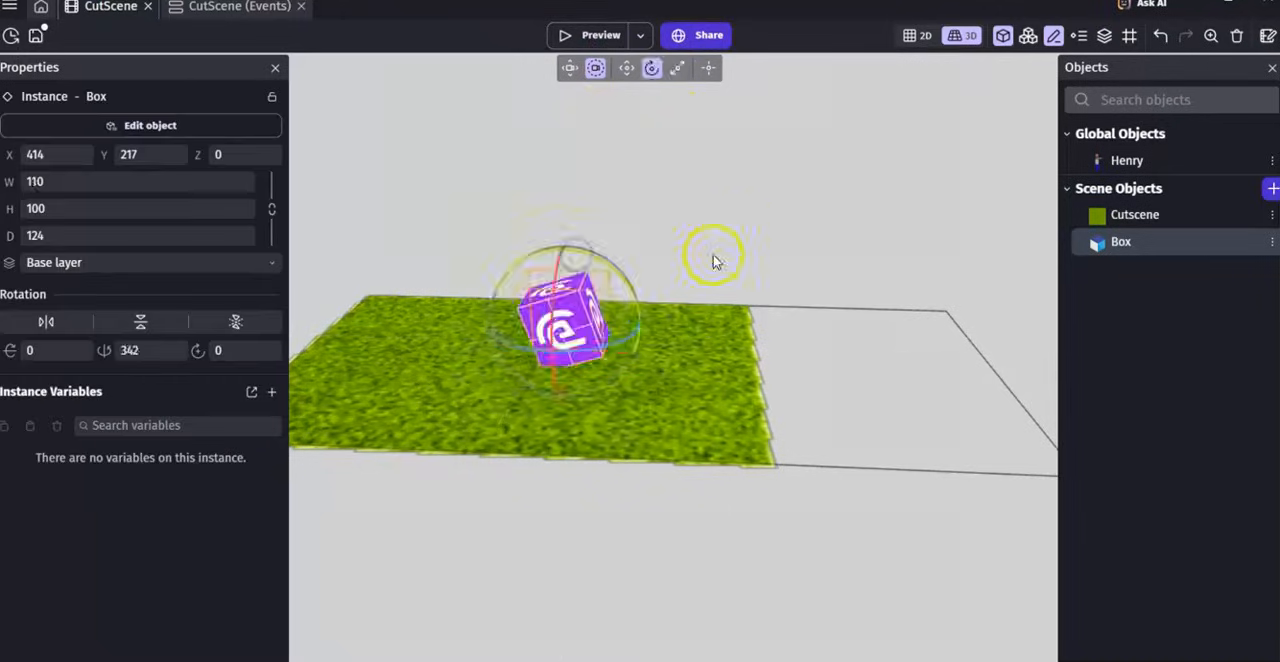
pyautogui.press('ctrl+z')
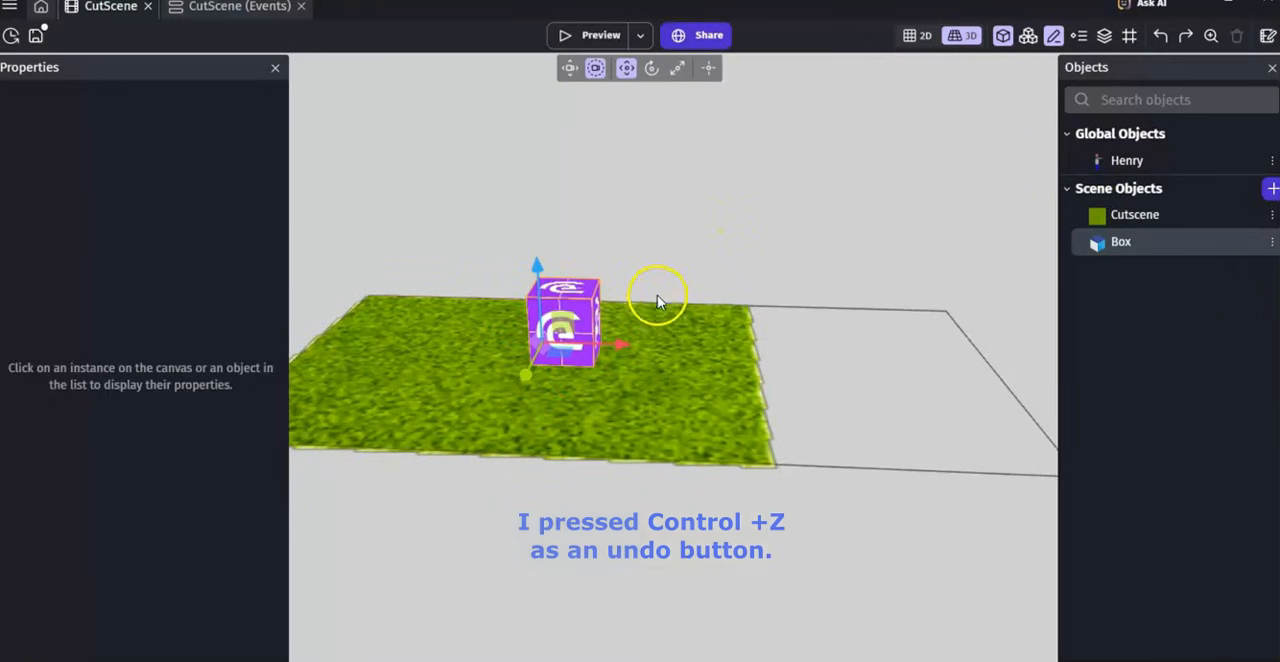
# Try a box width of 12, then undo it back to 100
pyautogui.click(565, 320)
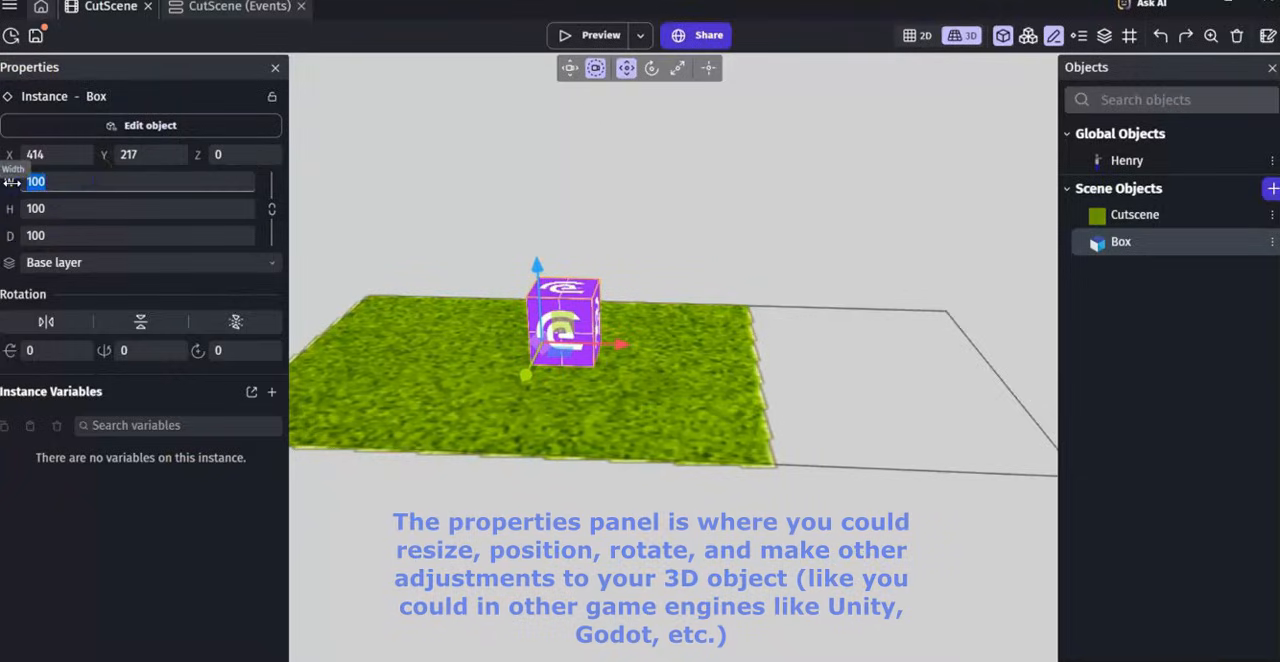
pyautogui.write('12')
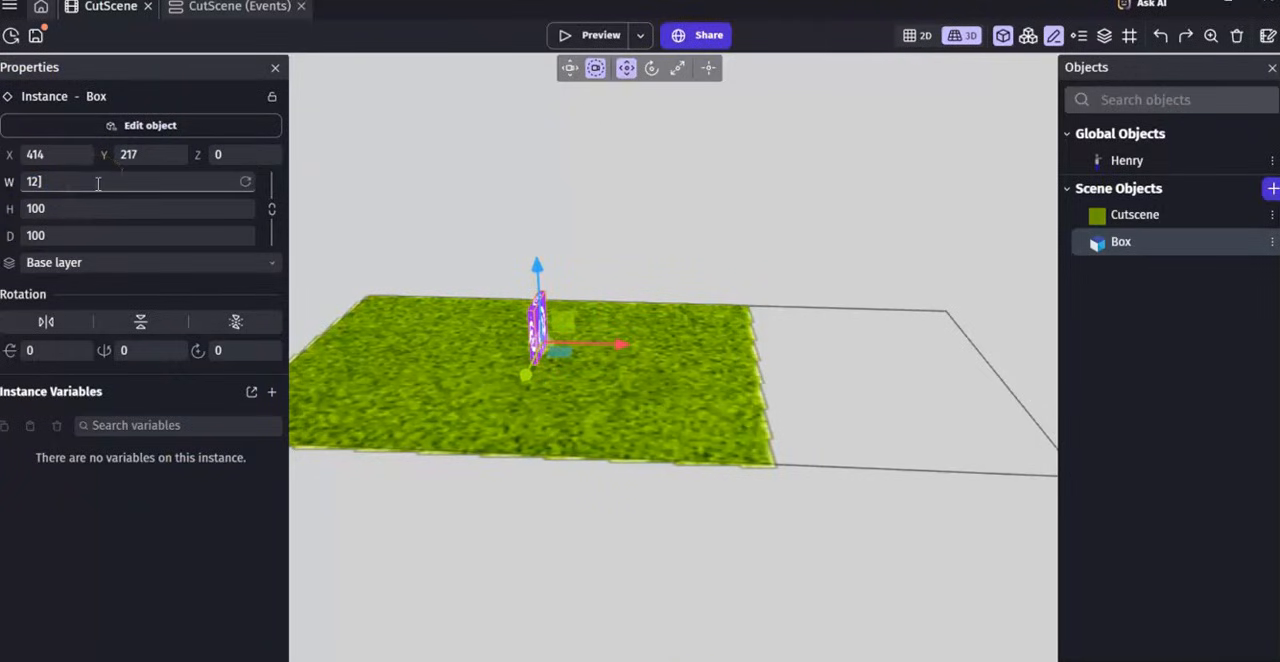
pyautogui.press('ctrl+z')
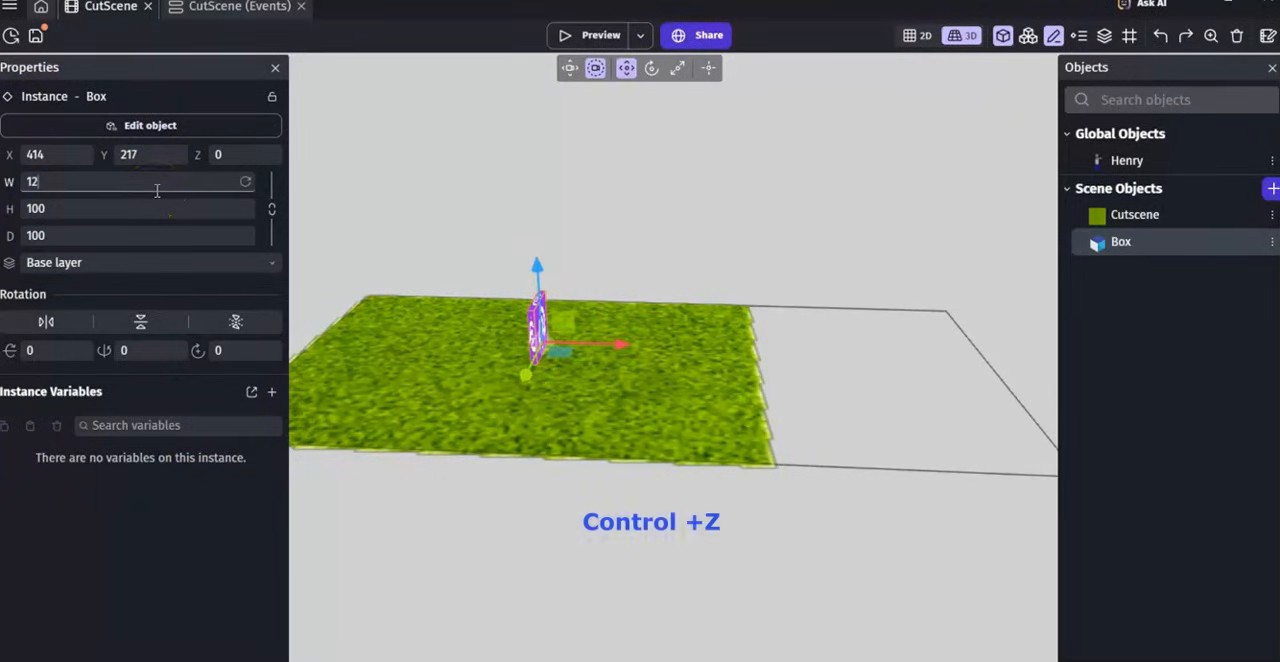
pyautogui.press('ctrl+z')
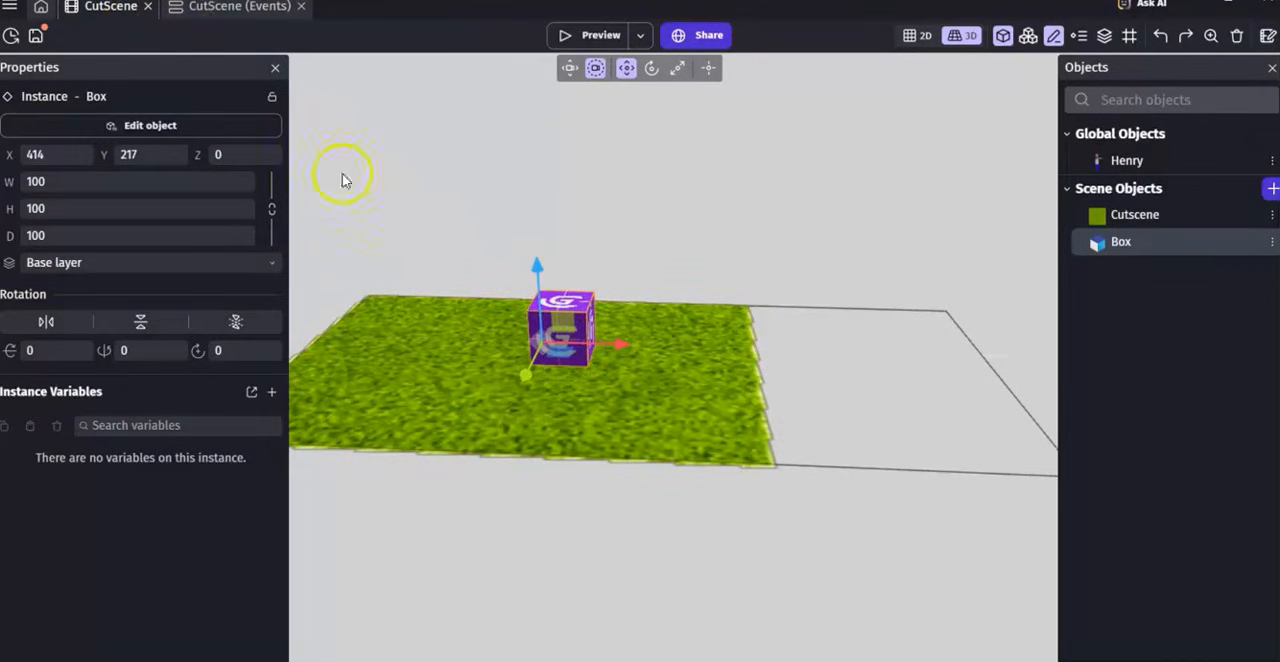
# In the CutScene events sheet, add an event with condition Box X position < 1000
pyautogui.click(239, 7)
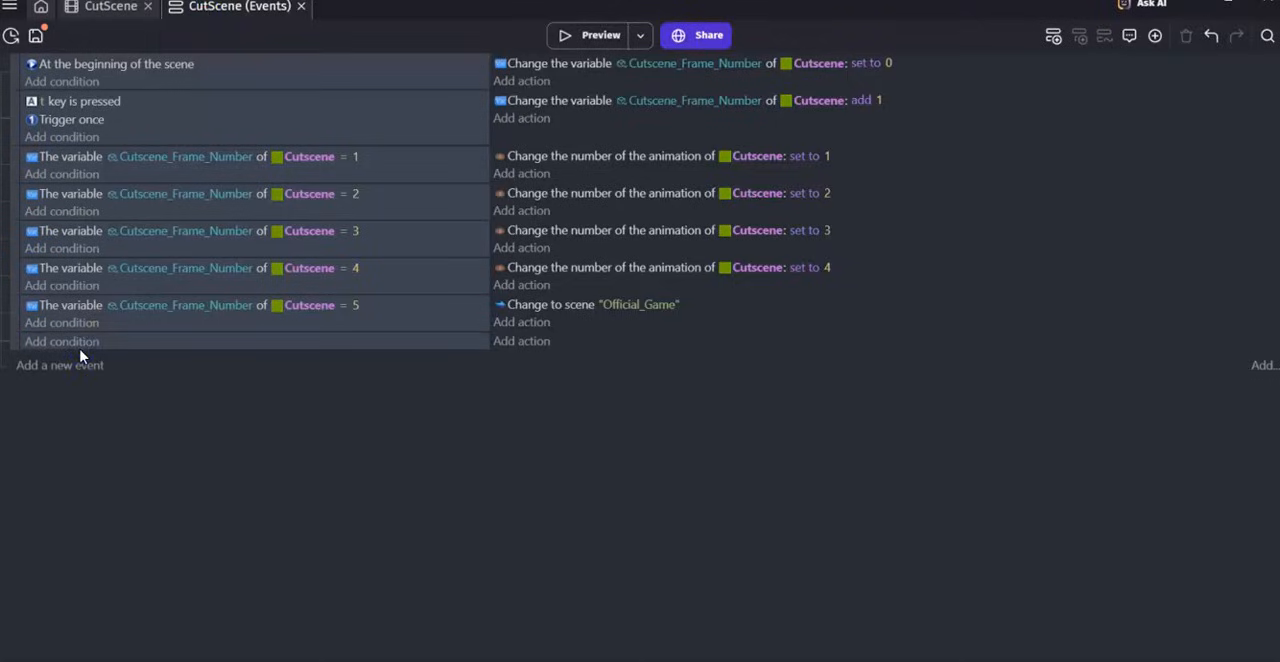
pyautogui.click(61, 341)
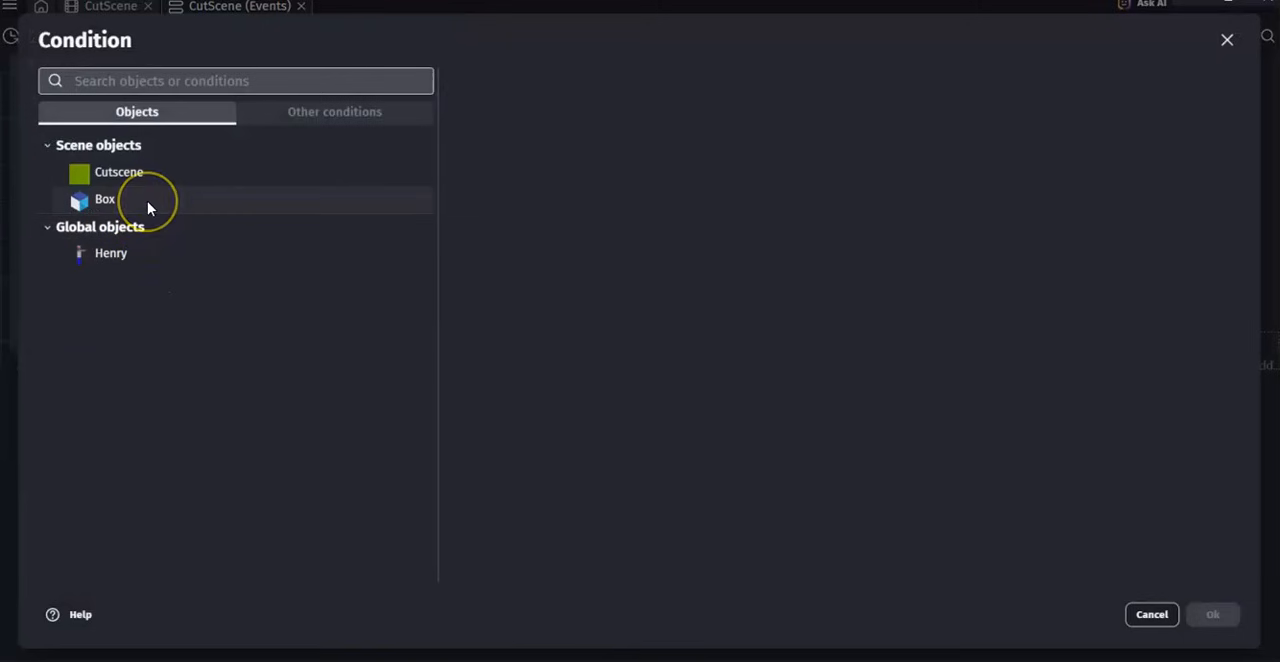
pyautogui.click(104, 199)
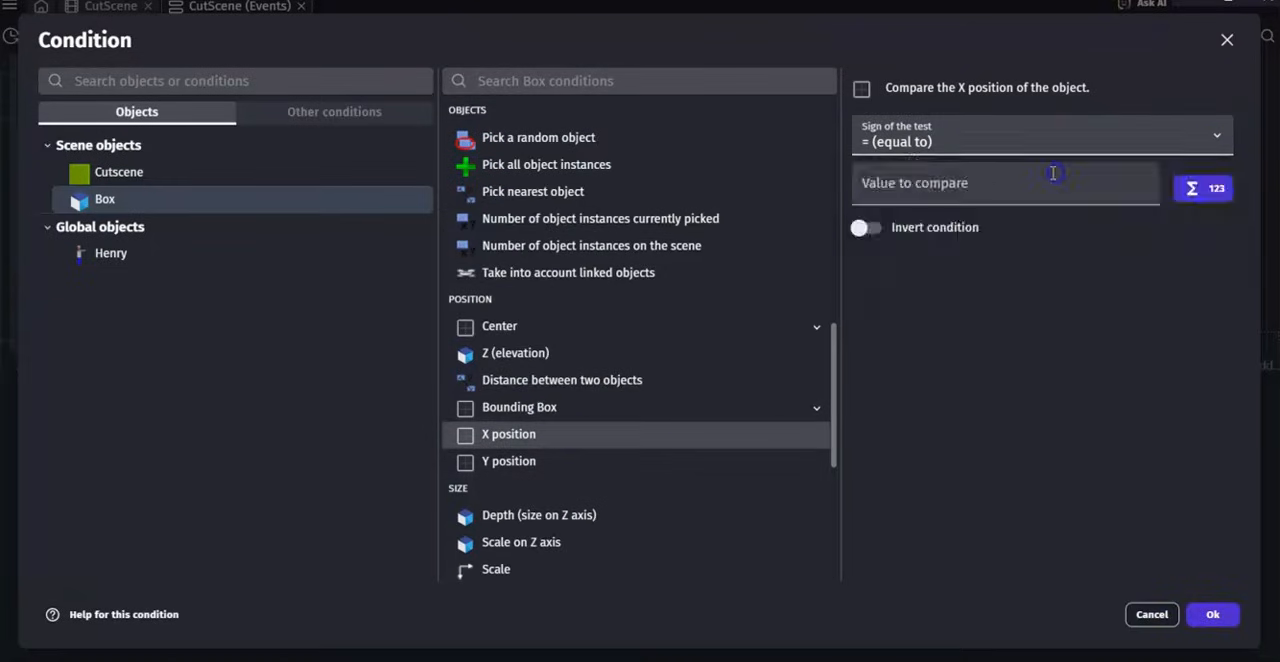
pyautogui.write('1')
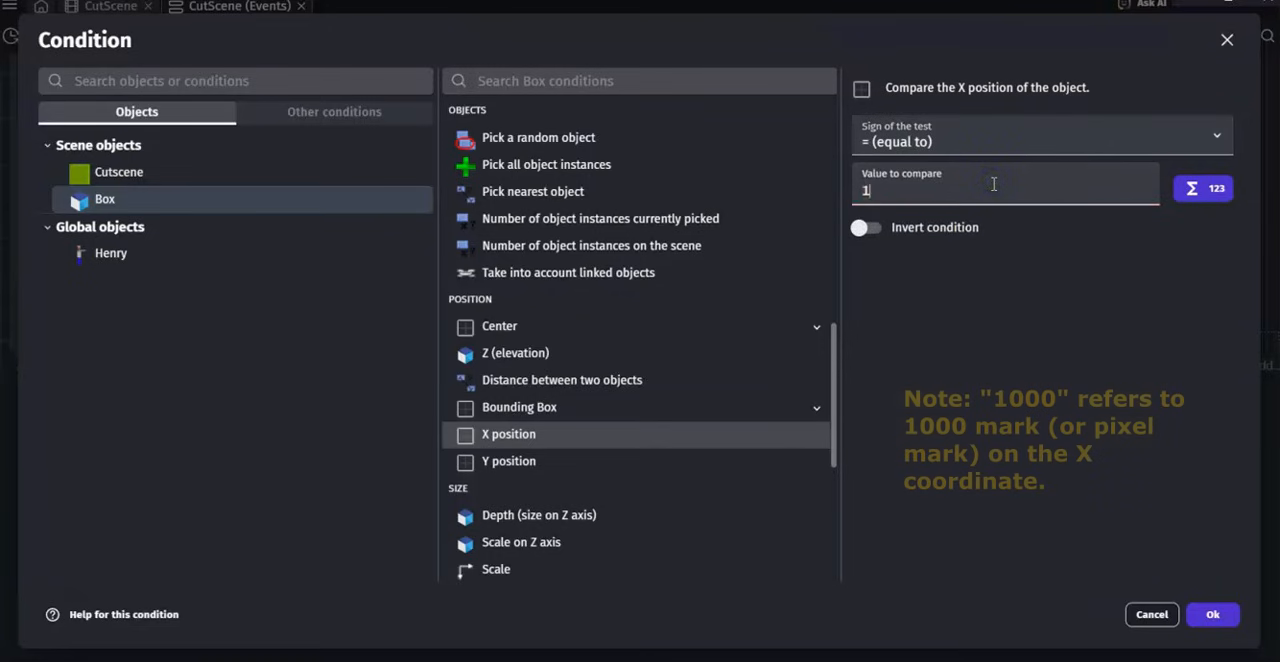
pyautogui.click(1211, 614)
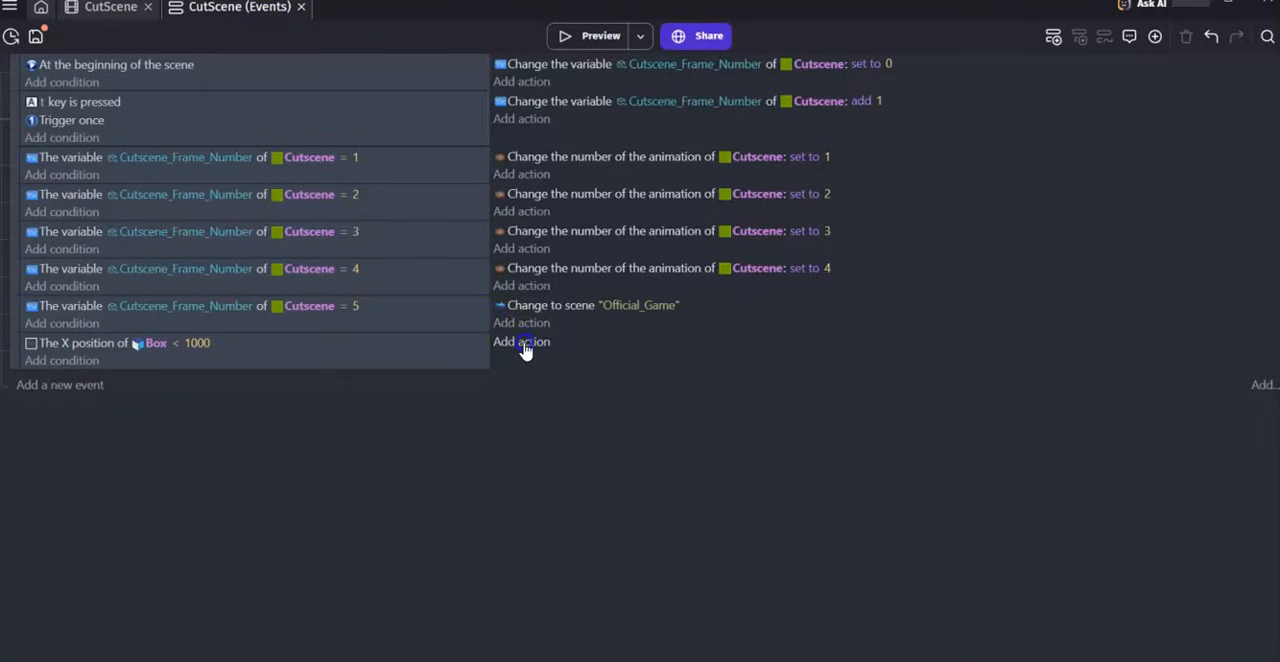
# Add an action to that event adding 2 to Box's X position
pyautogui.click(521, 342)
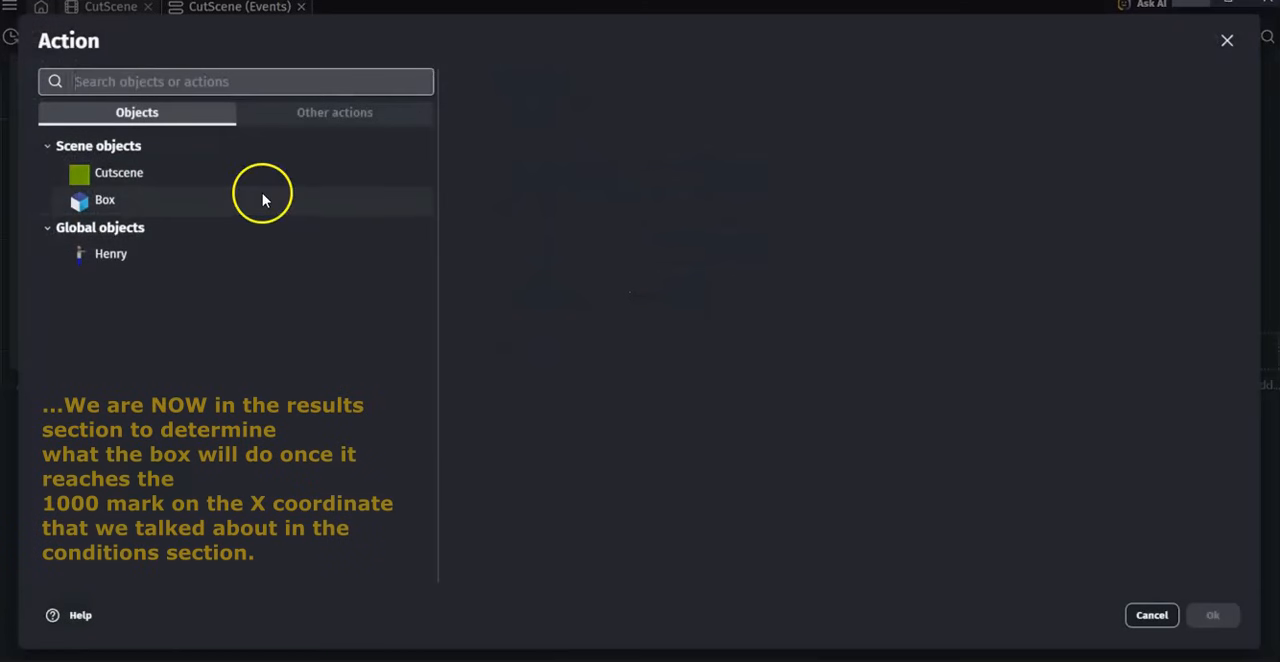
pyautogui.click(104, 199)
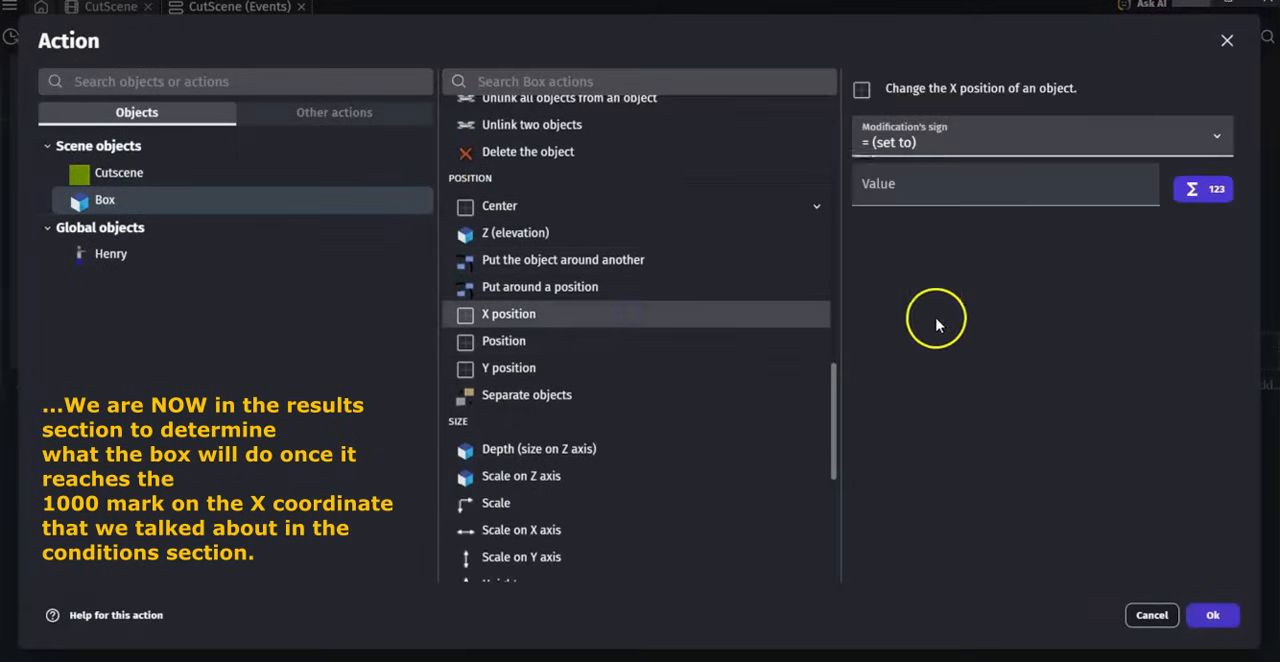
pyautogui.click(1040, 136)
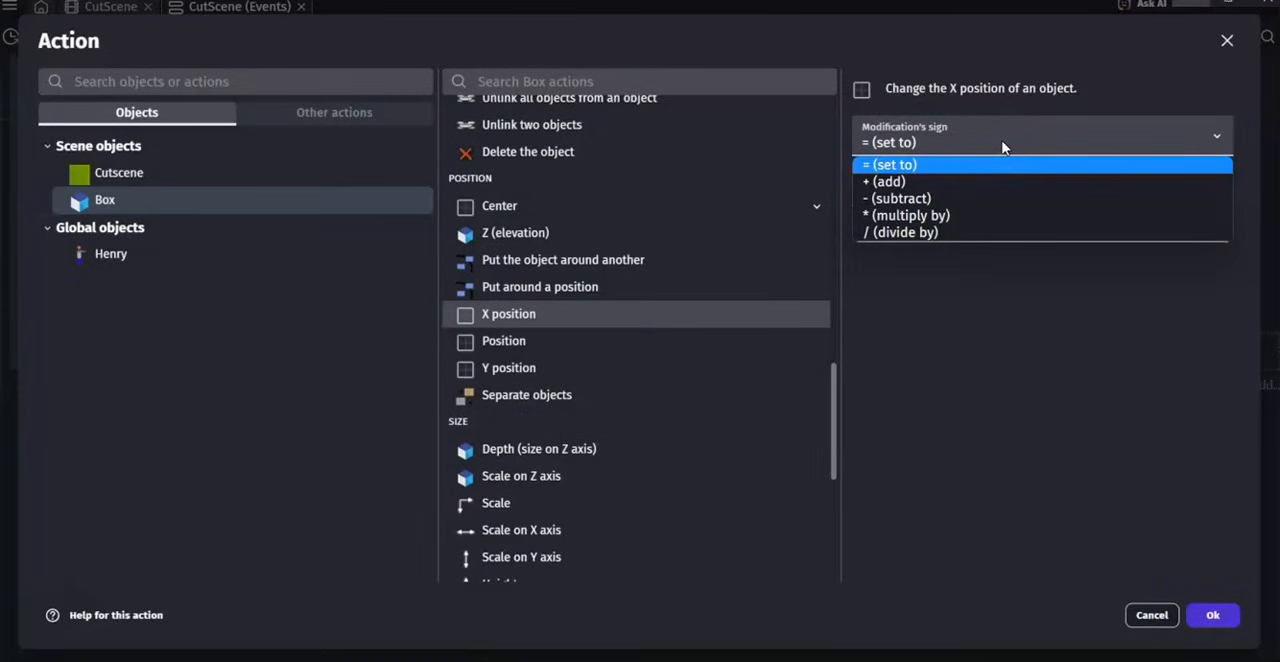
pyautogui.click(886, 181)
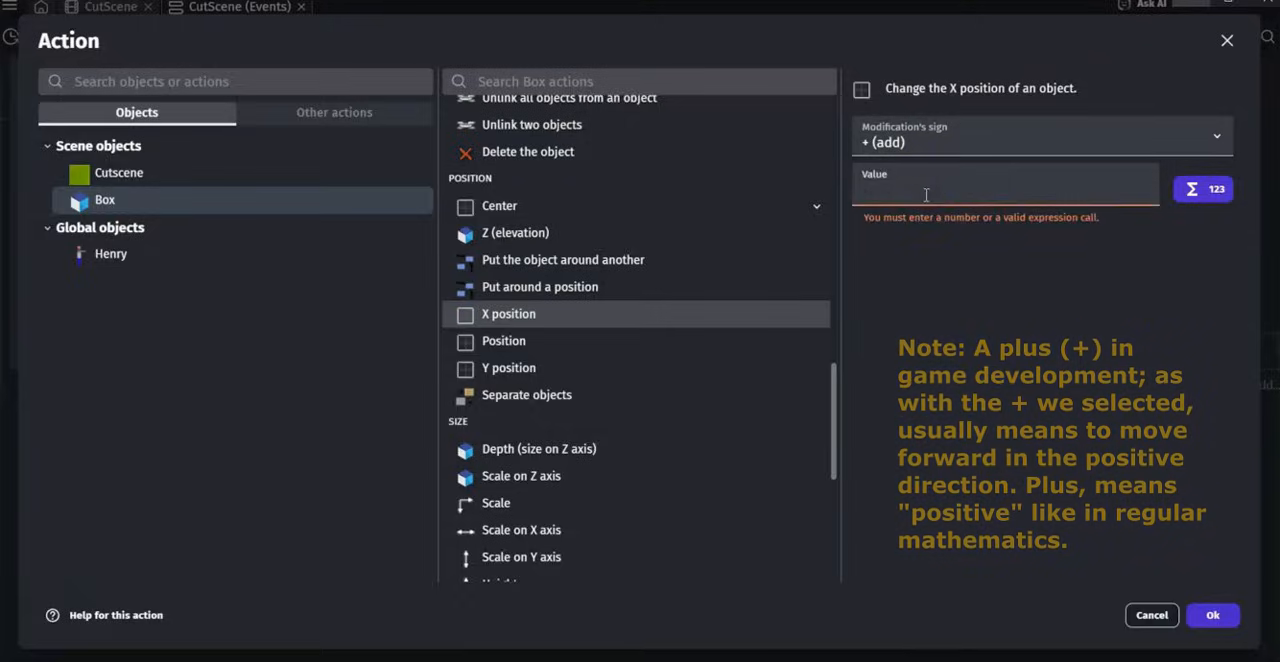
pyautogui.write('2')
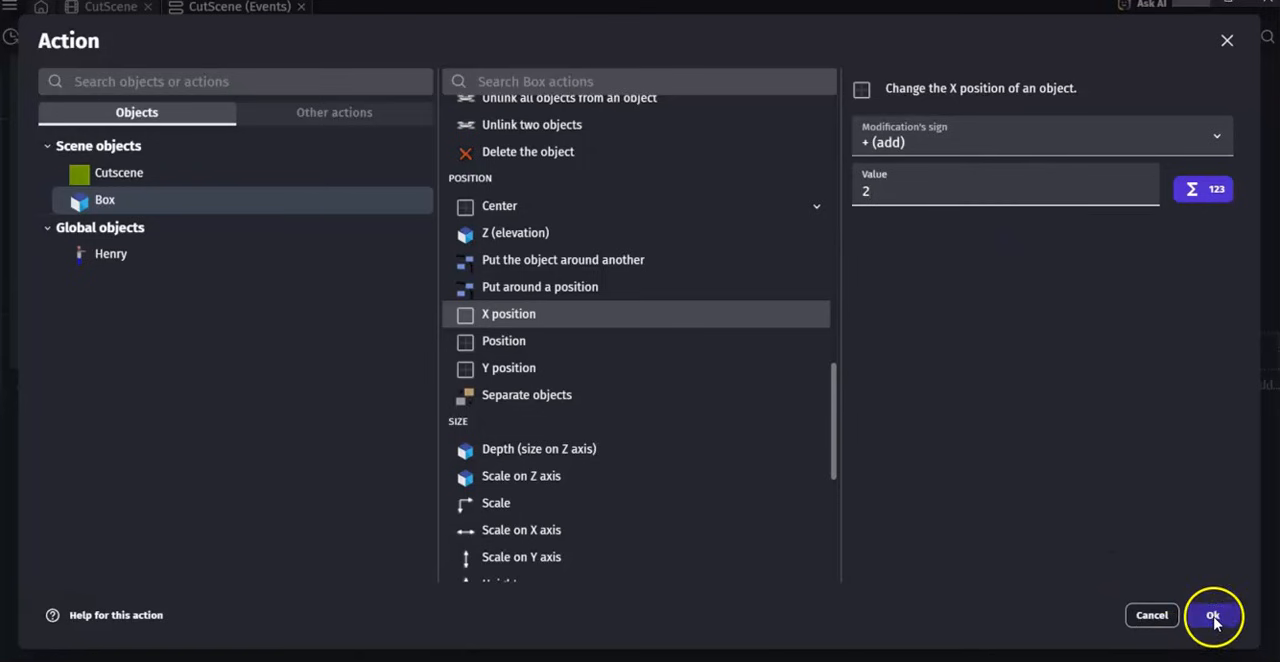
pyautogui.click(1213, 615)
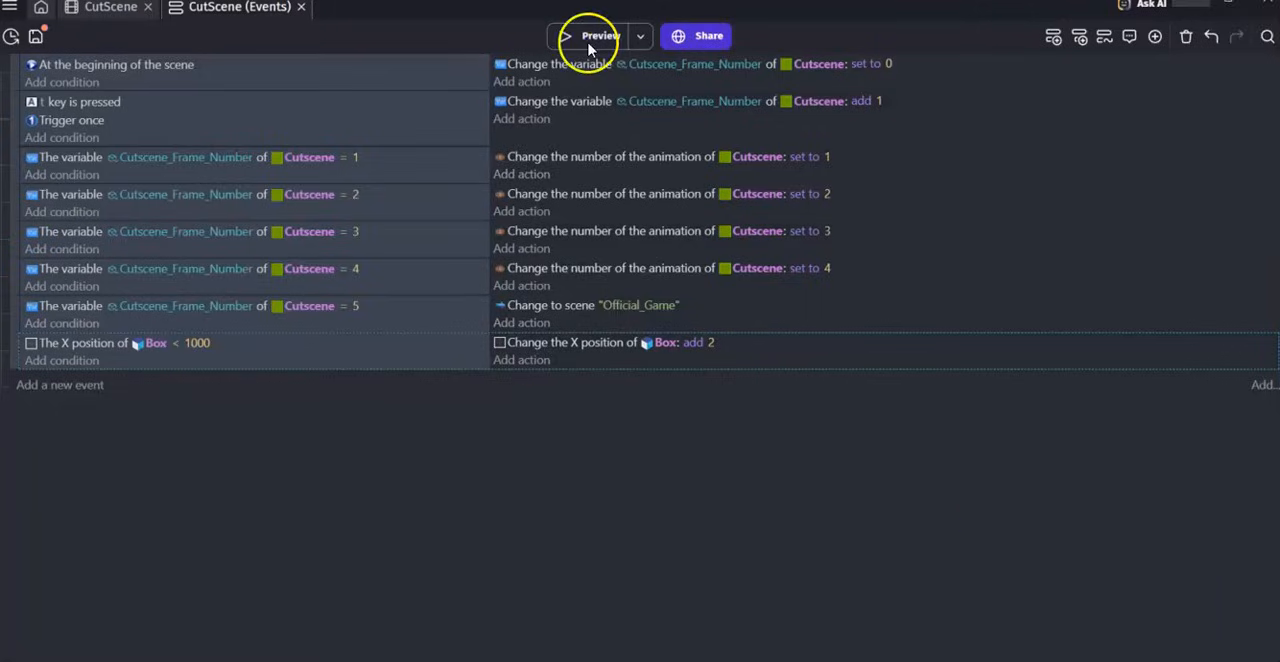
pyautogui.moveTo(1100, 135)
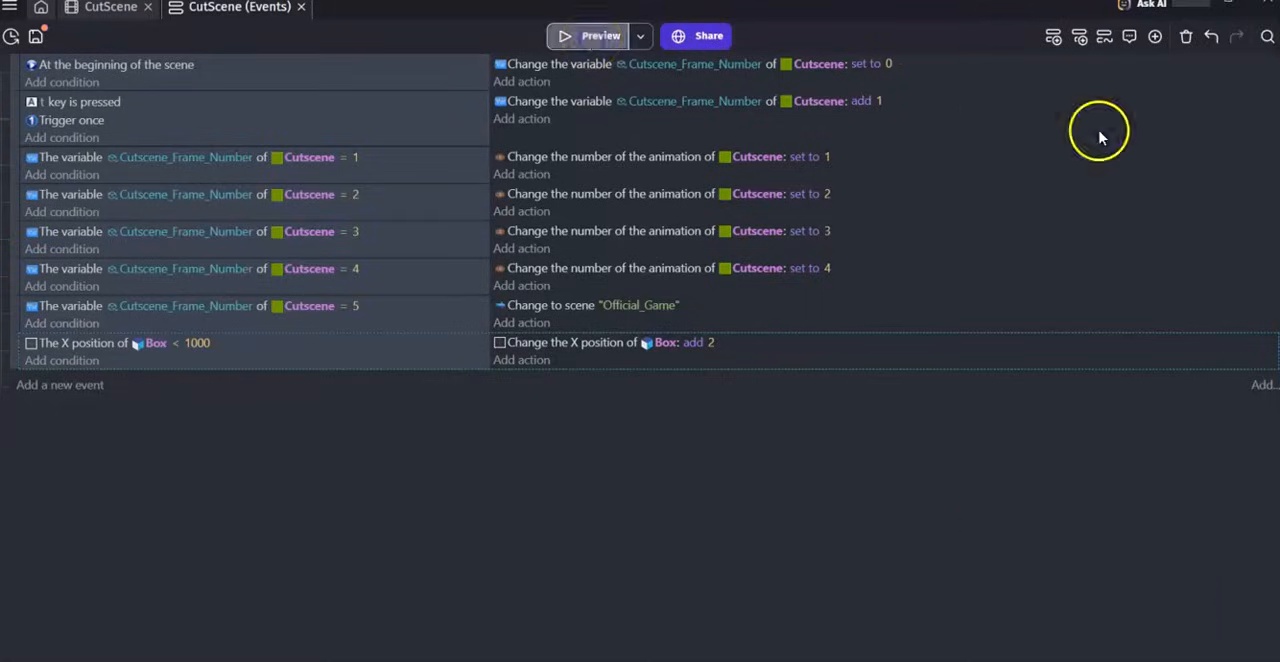
# Add an event where the base layer camera looks at Box, then preview
pyautogui.click(600, 35)
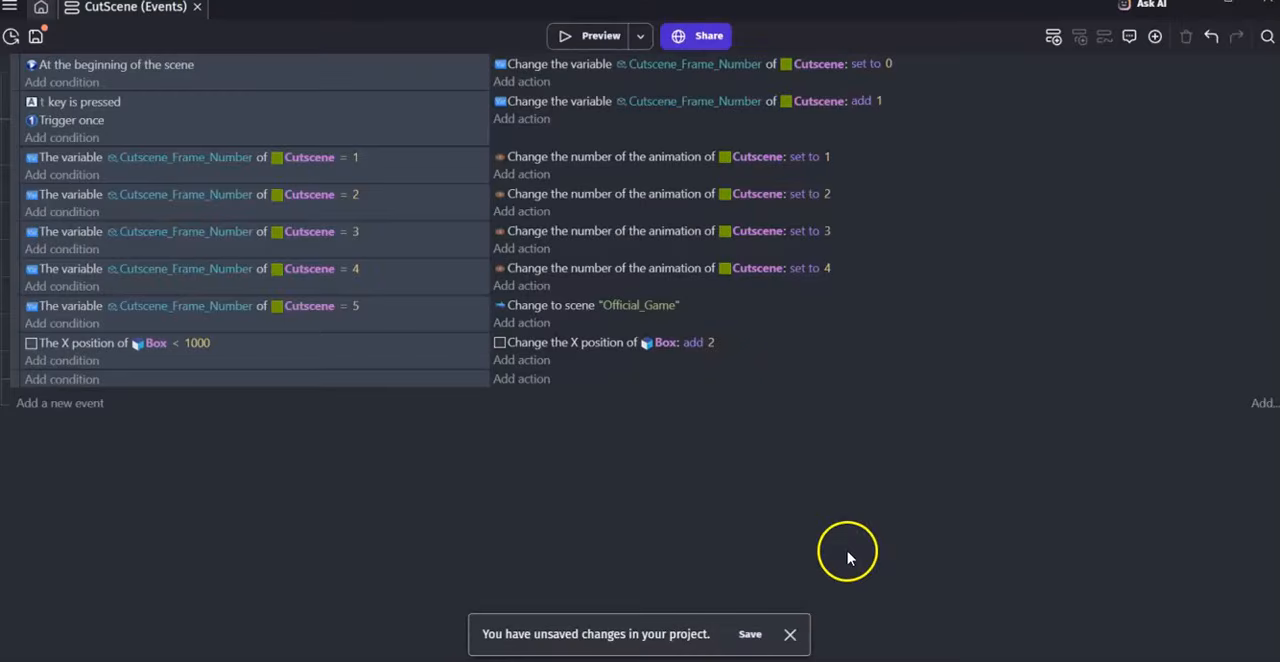
pyautogui.moveTo(521, 378)
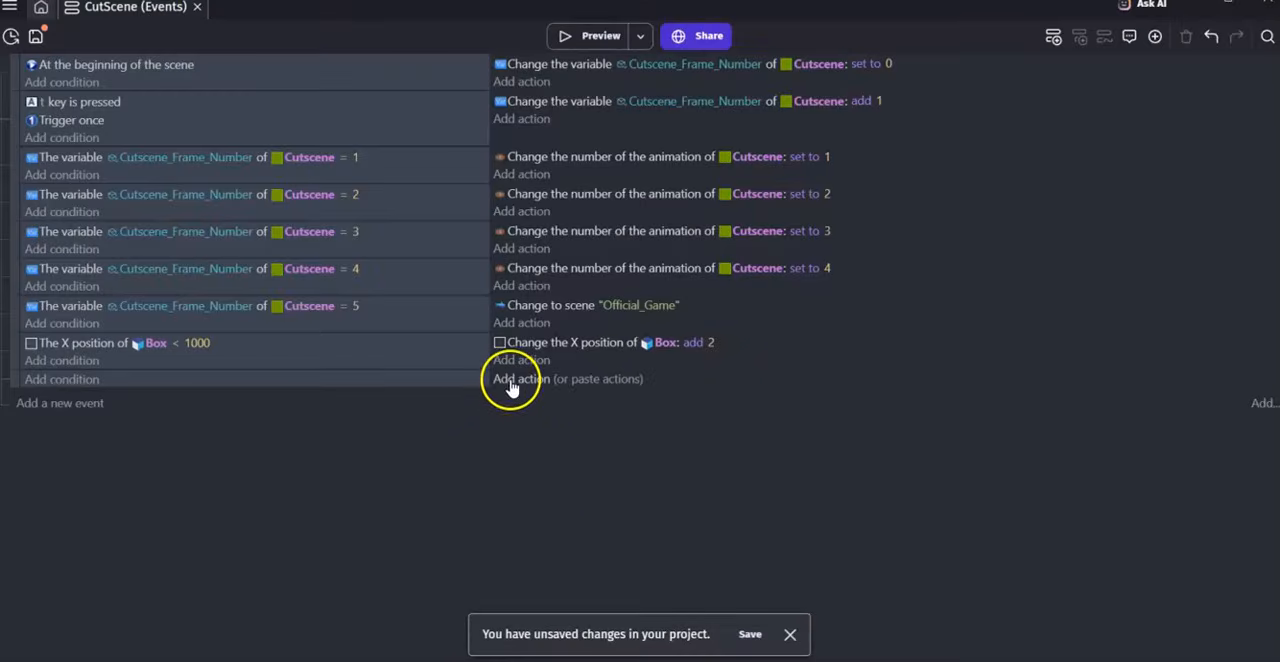
pyautogui.click(520, 378)
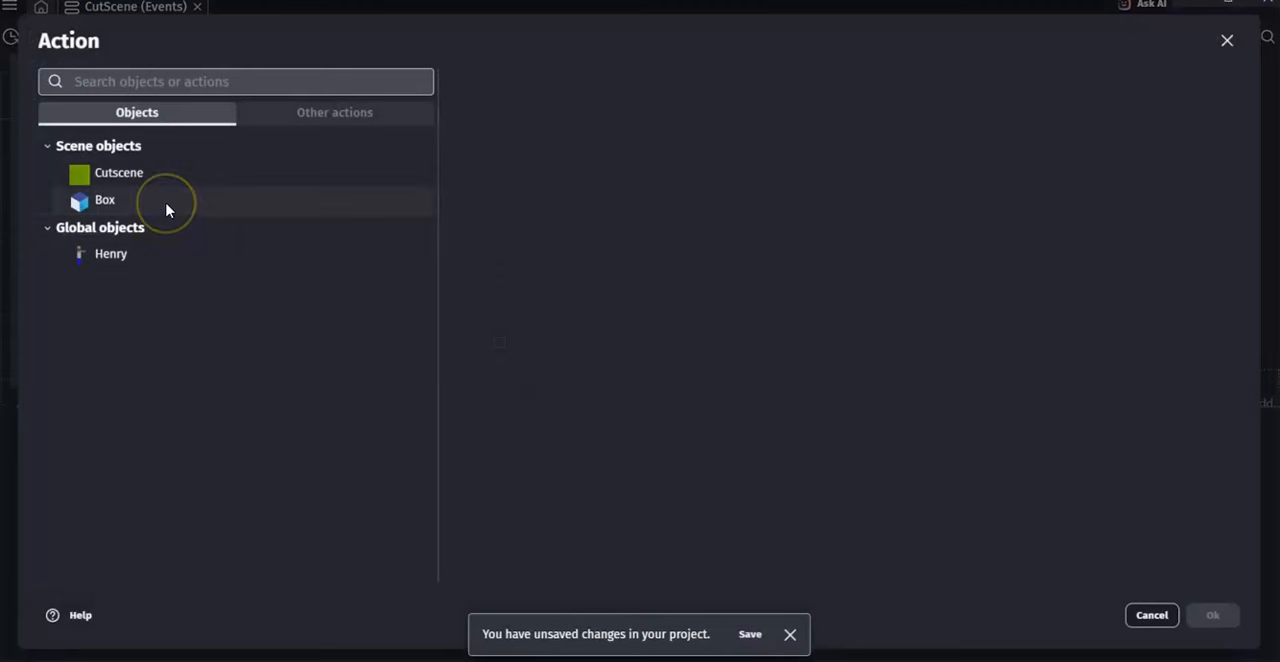
pyautogui.click(104, 199)
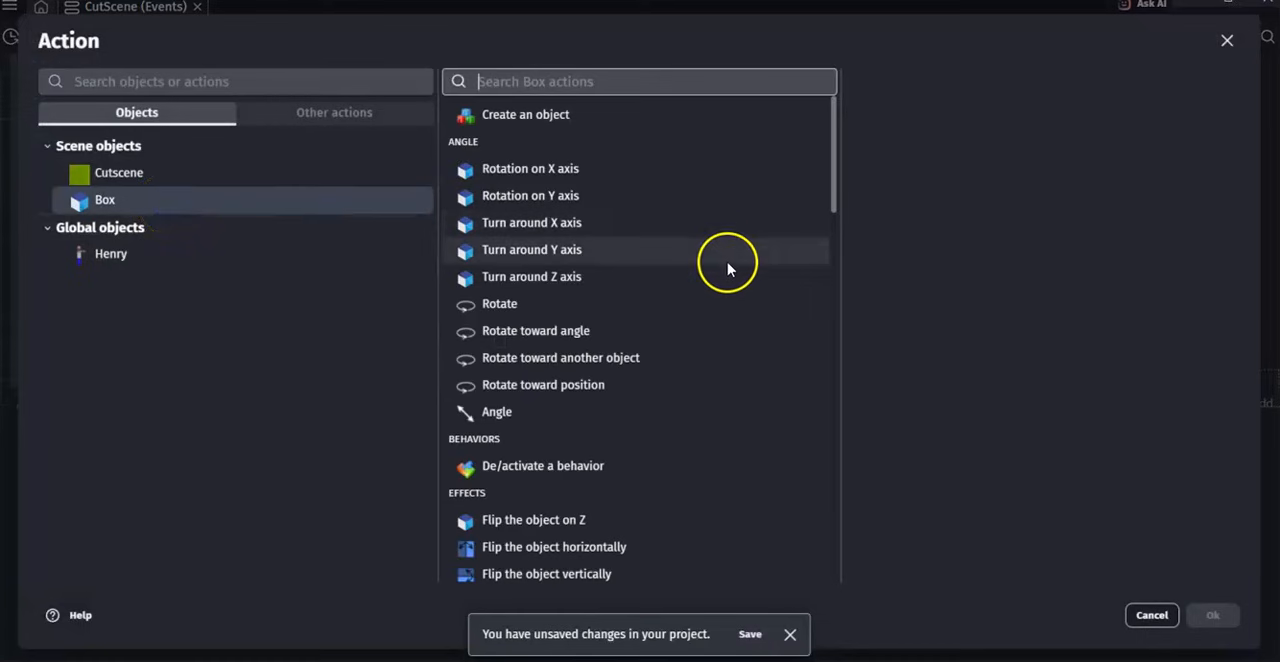
pyautogui.scroll(-3)
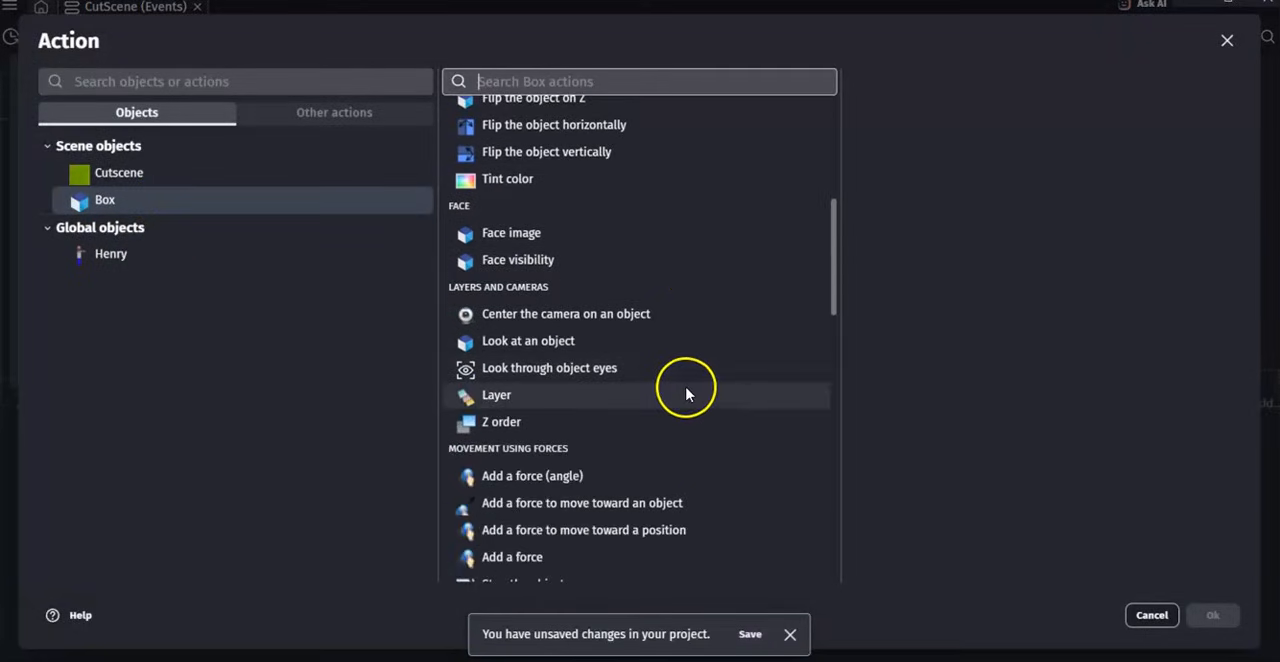
pyautogui.moveTo(565, 340)
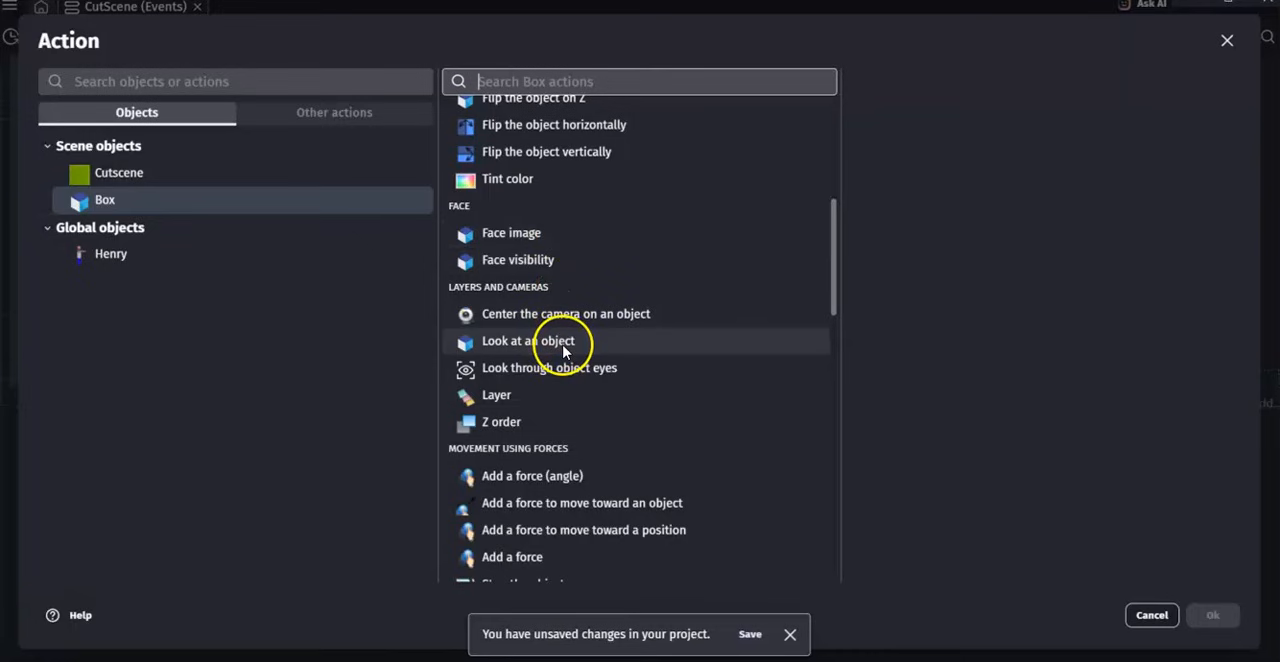
pyautogui.click(528, 340)
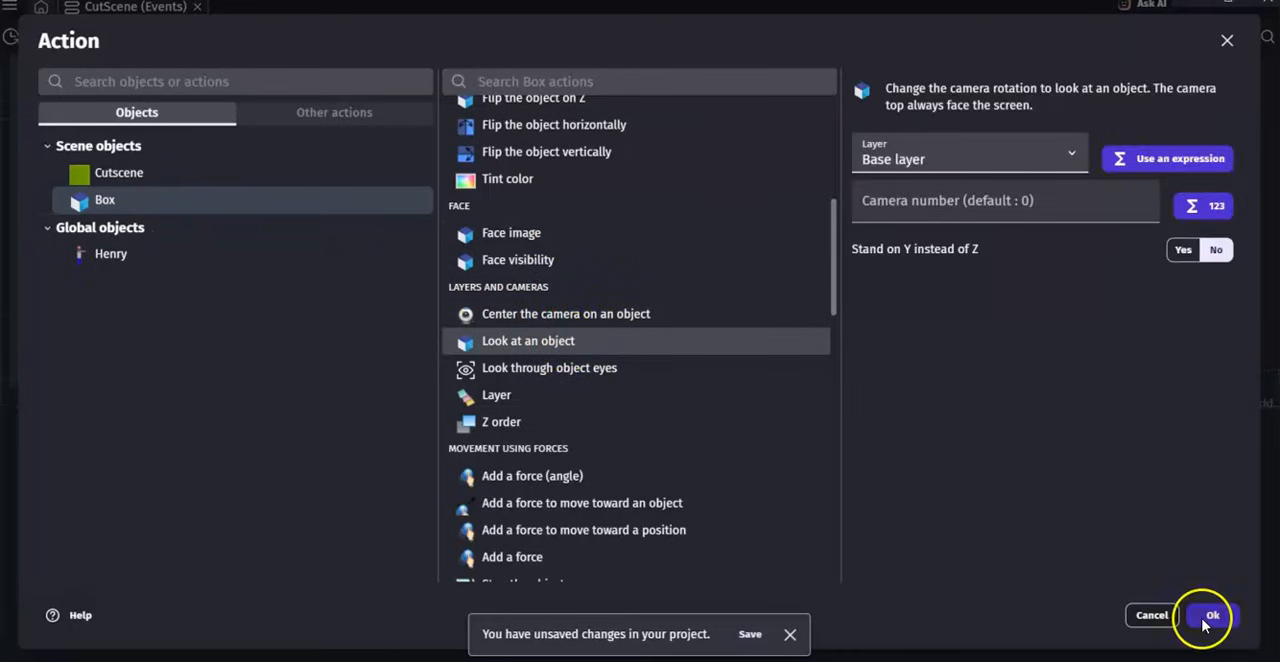
pyautogui.click(1212, 615)
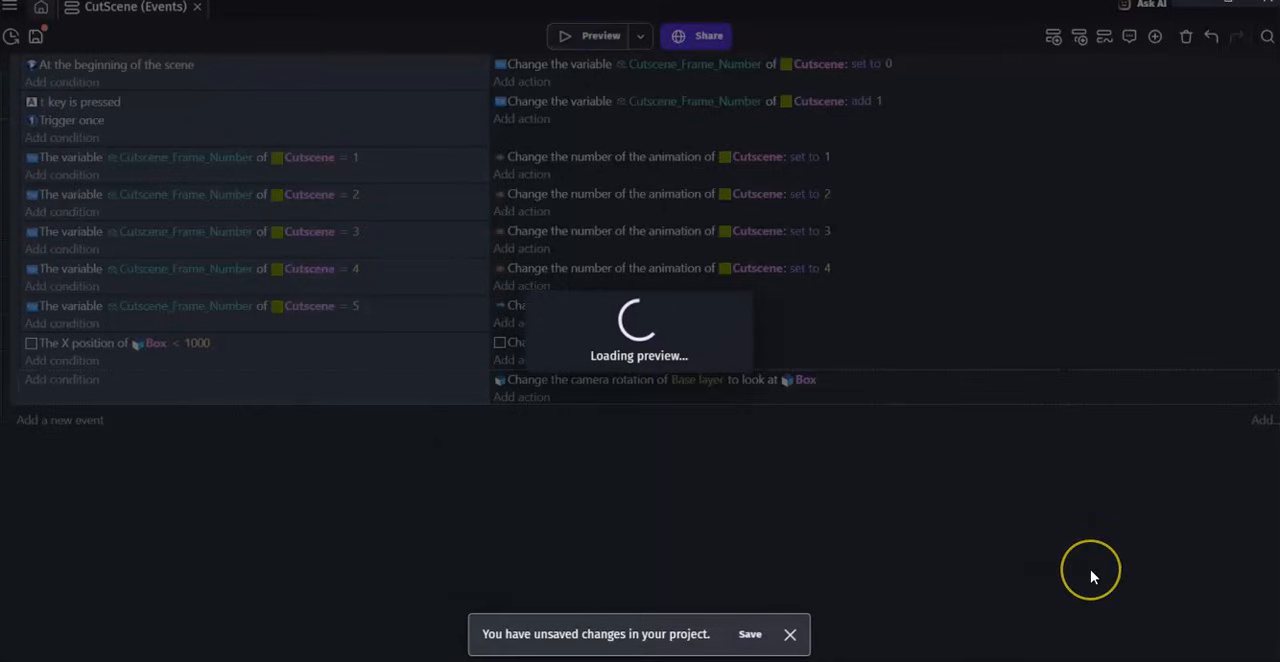
pyautogui.click(600, 35)
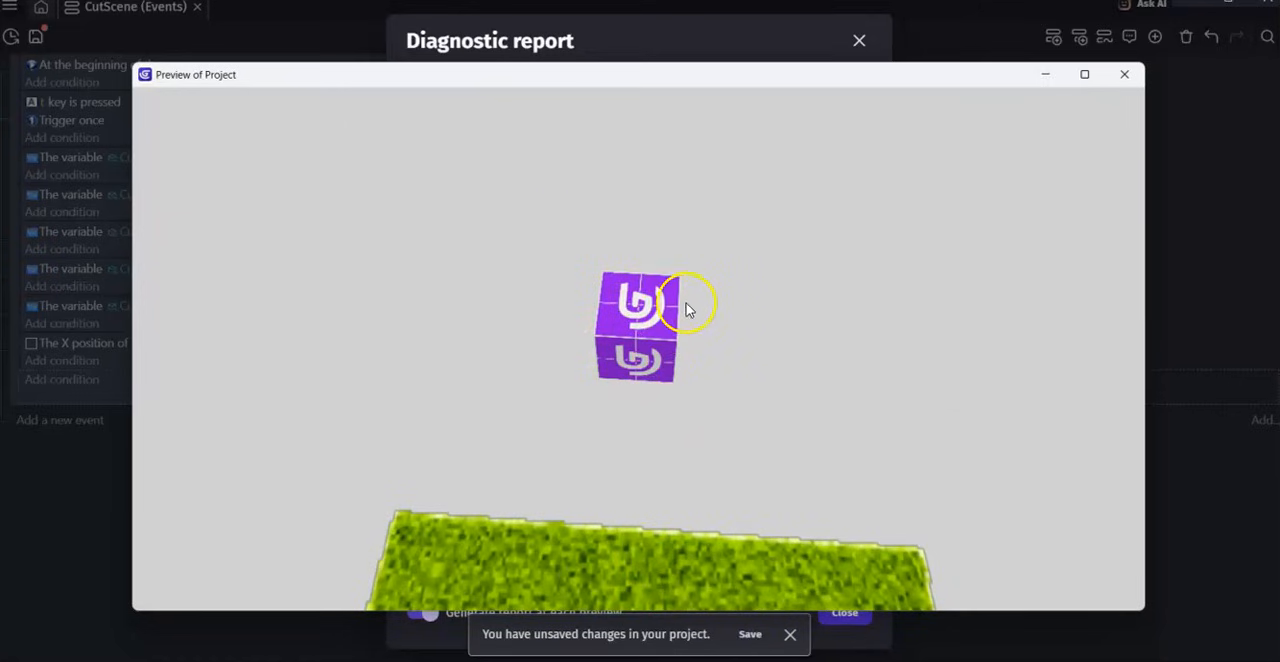
pyautogui.click(1124, 74)
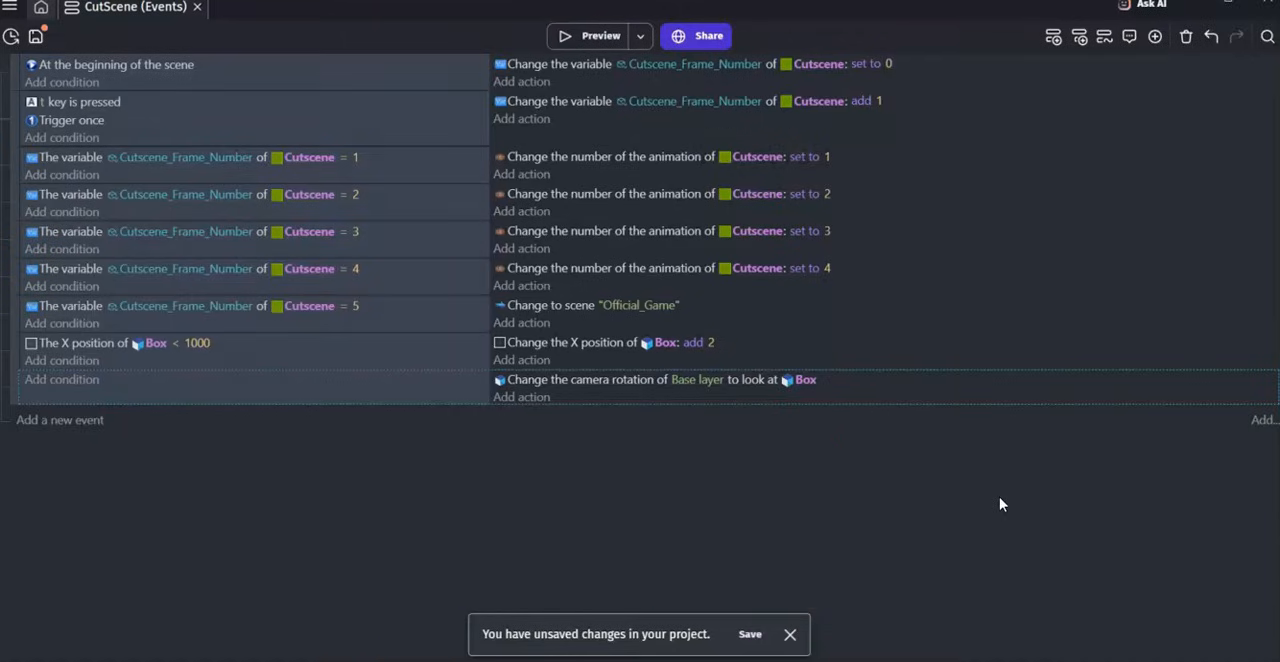
pyautogui.moveTo(963, 455)
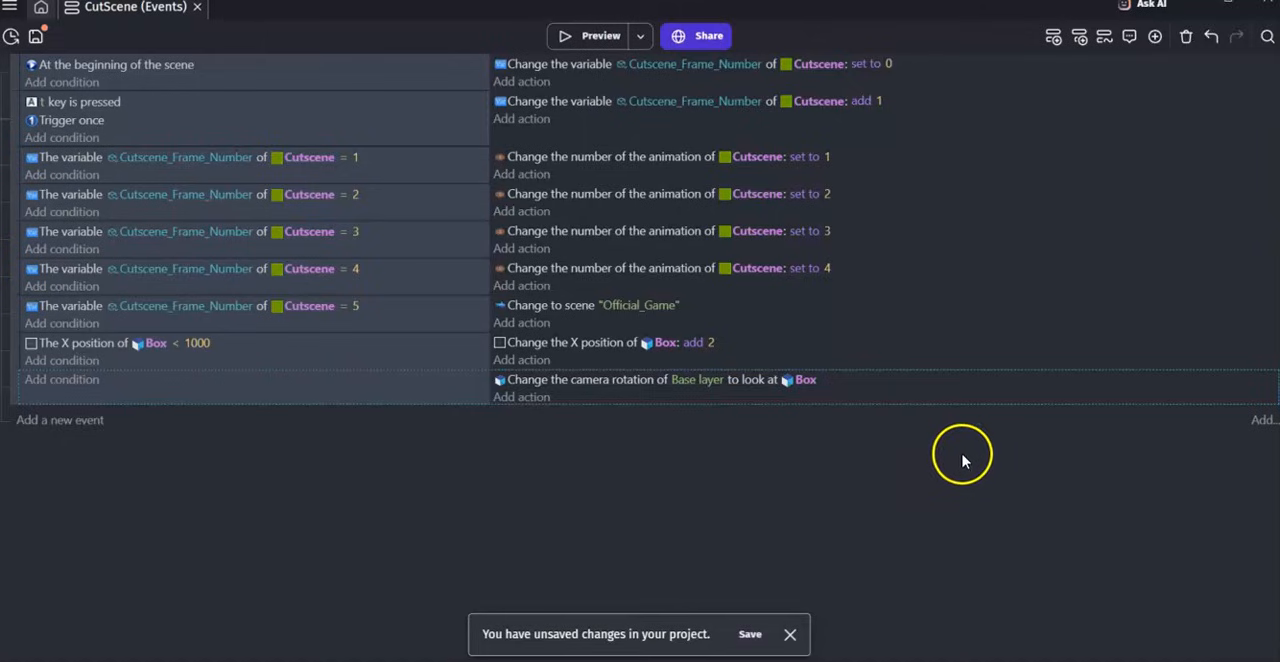
pyautogui.moveTo(518, 452)
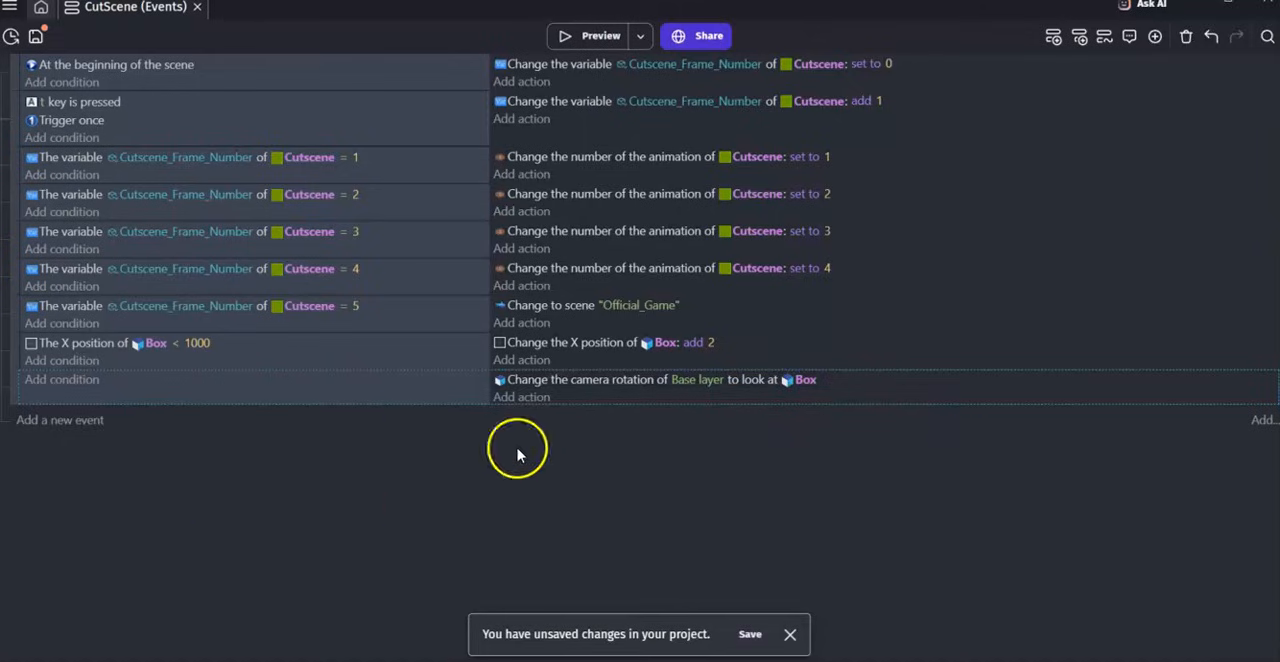
pyautogui.moveTo(589, 438)
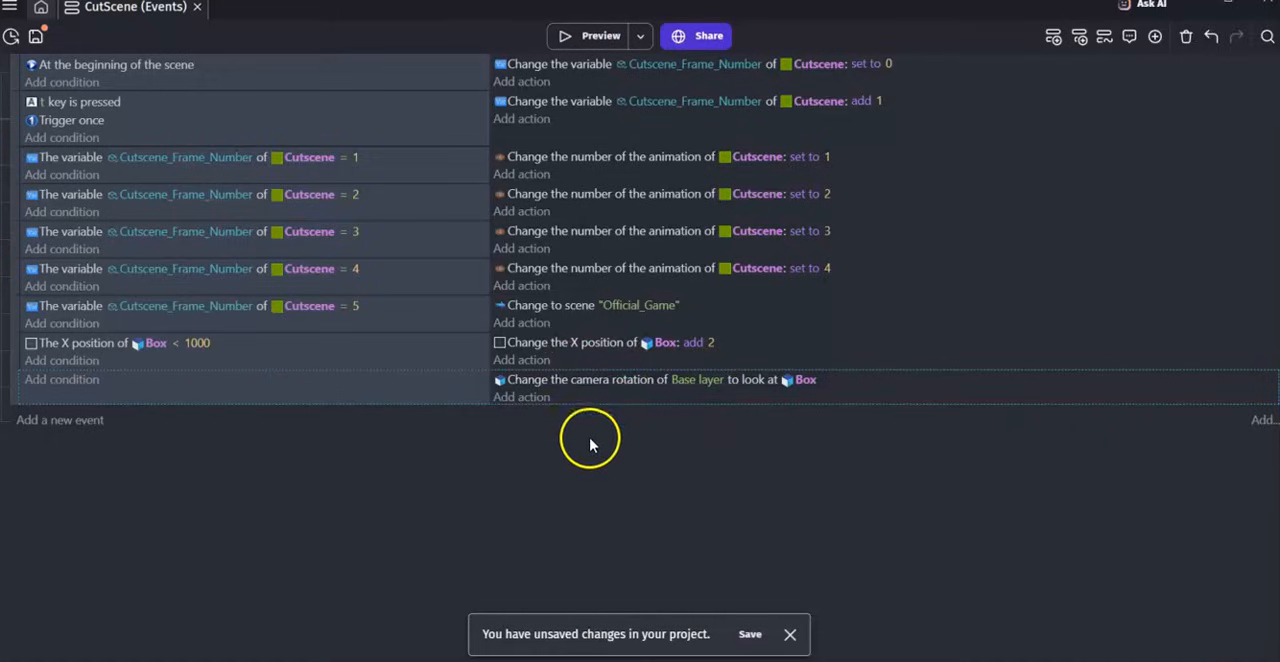
pyautogui.moveTo(790, 490)
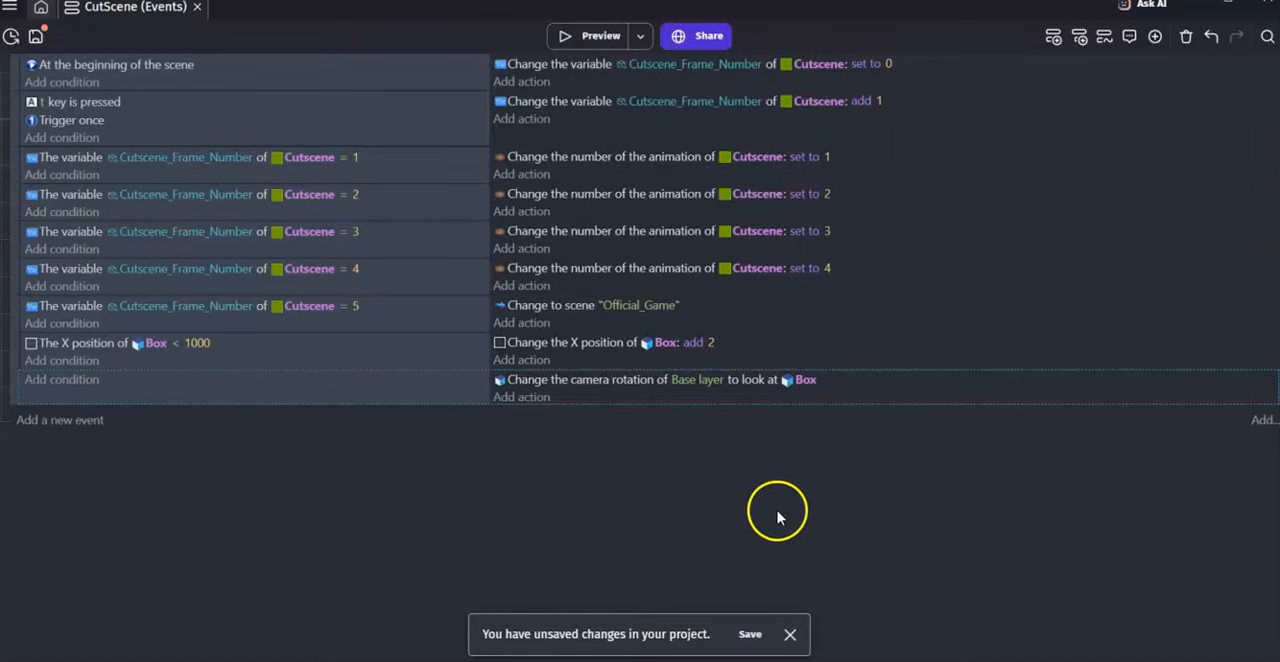
pyautogui.moveTo(754, 499)
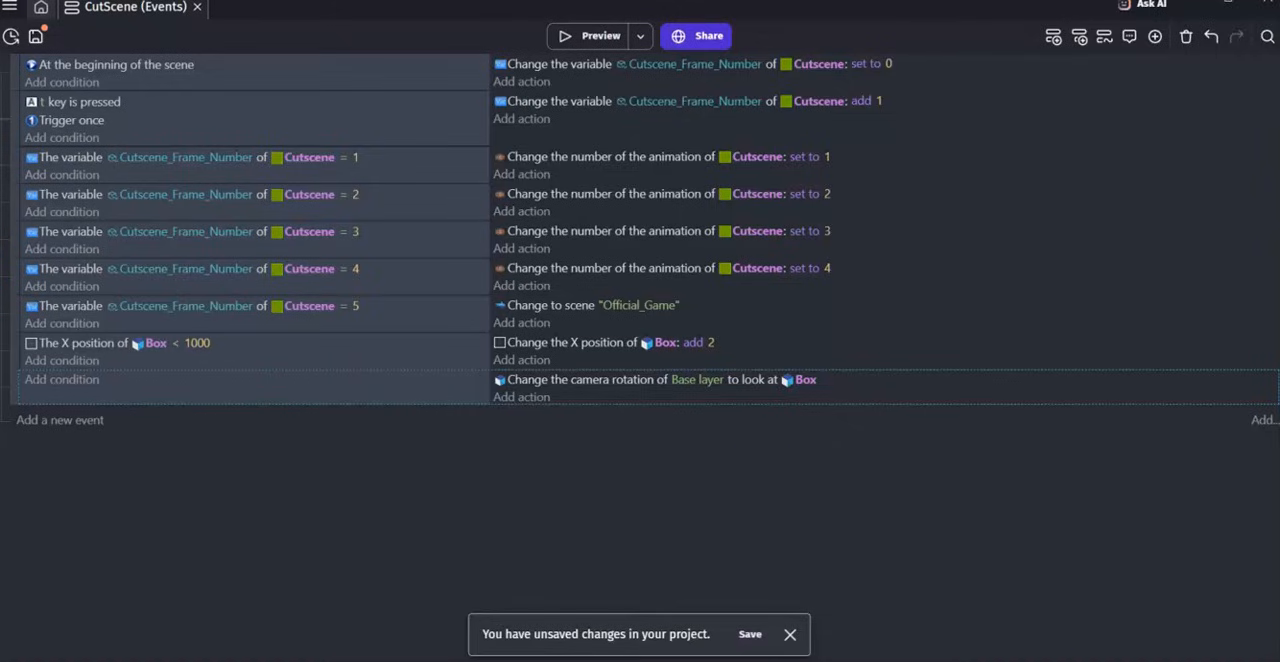
pyautogui.moveTo(885, 467)
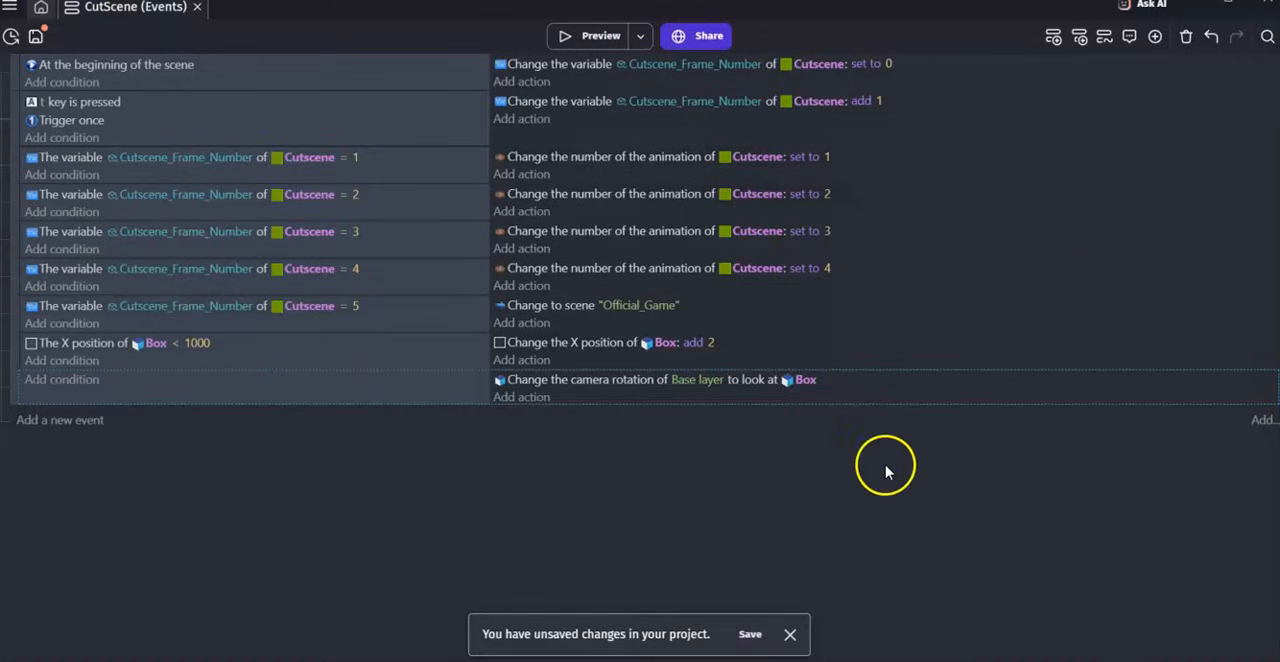
pyautogui.moveTo(885, 470)
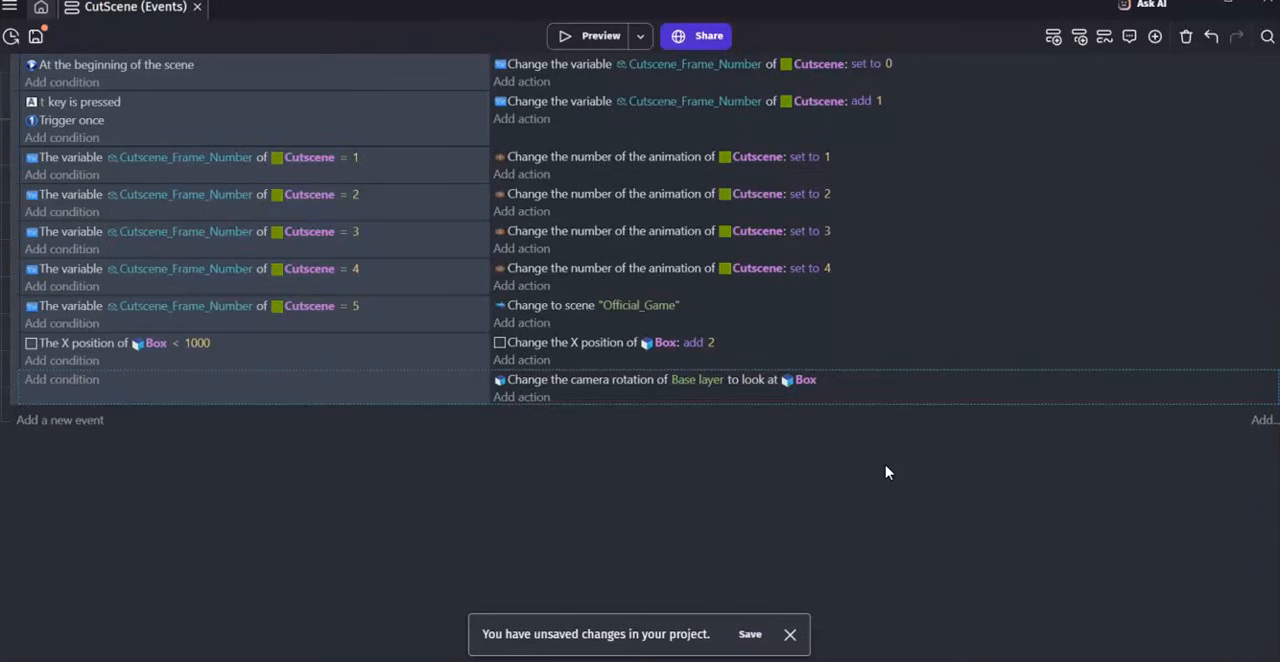
pyautogui.moveTo(907, 475)
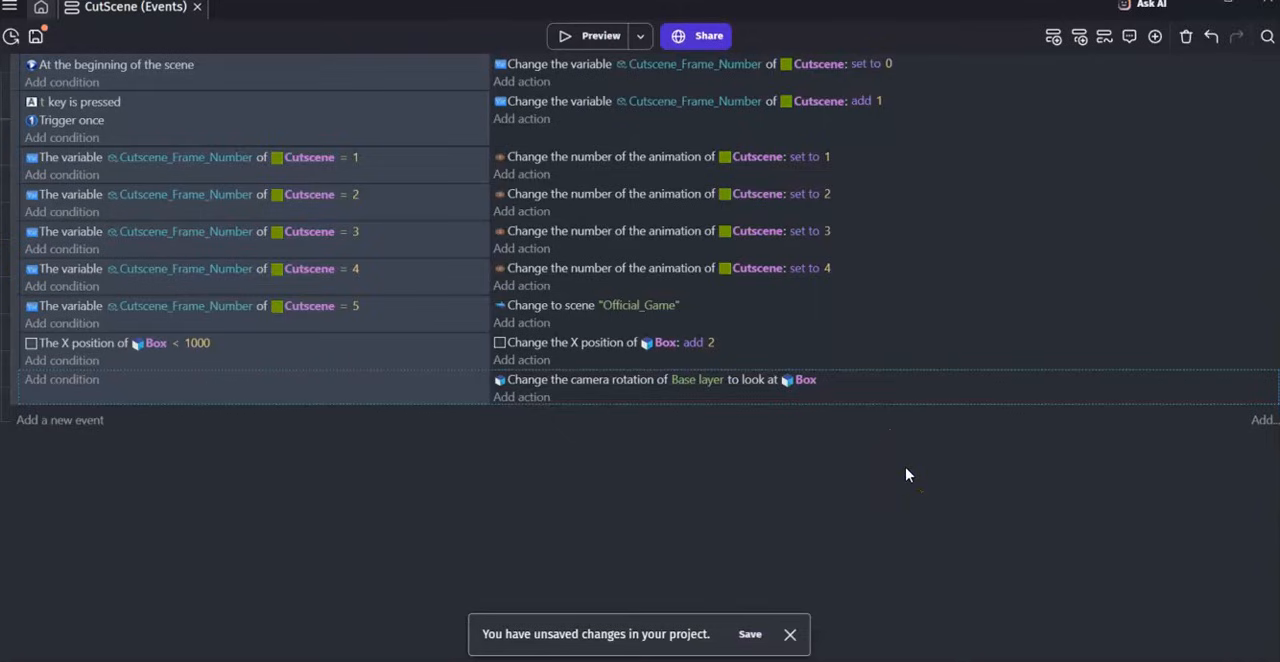